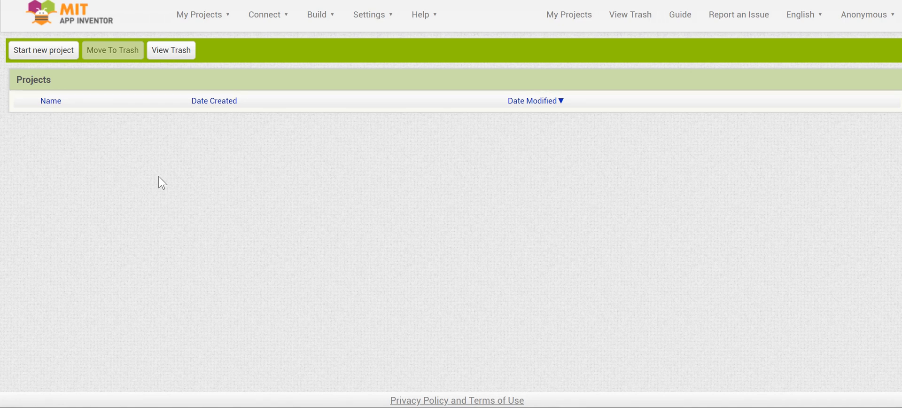
pyautogui.moveTo(115, 100)
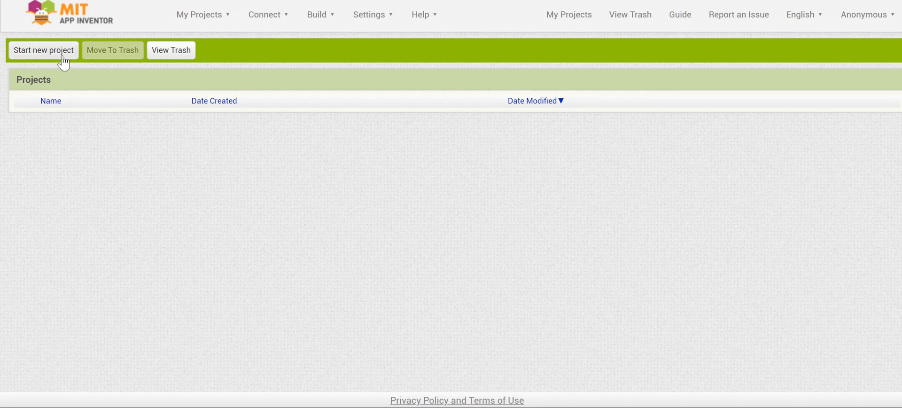
# Create a project named HelloItsMe and open it in the designer.
pyautogui.click(43, 50)
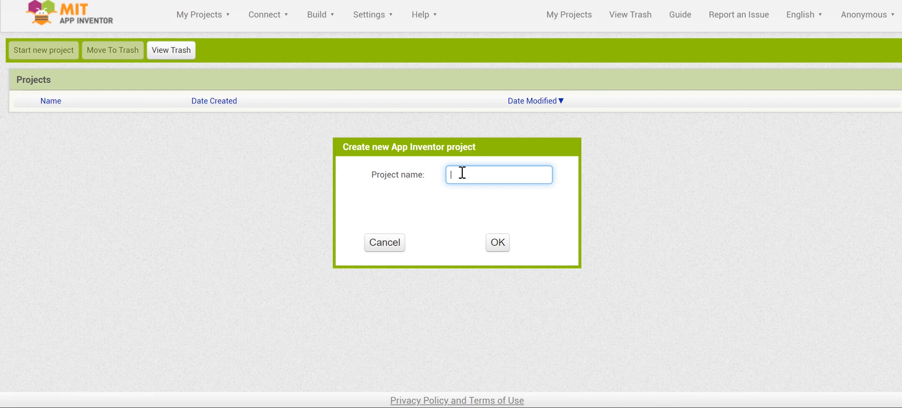
pyautogui.write('HelloItsMe')
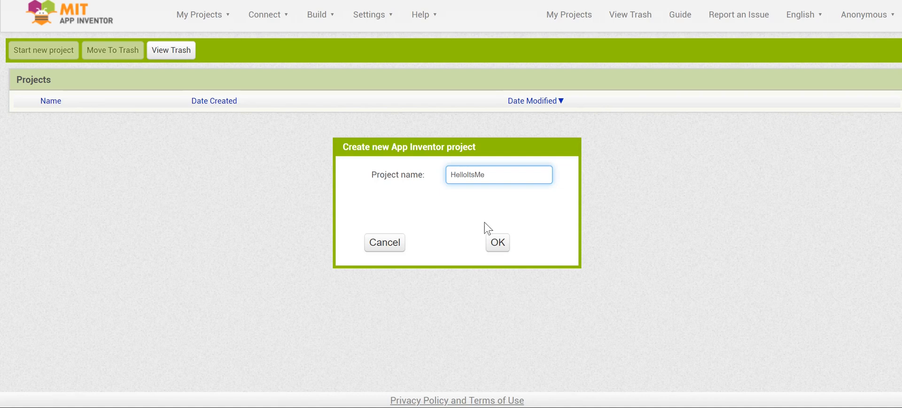
pyautogui.click(497, 242)
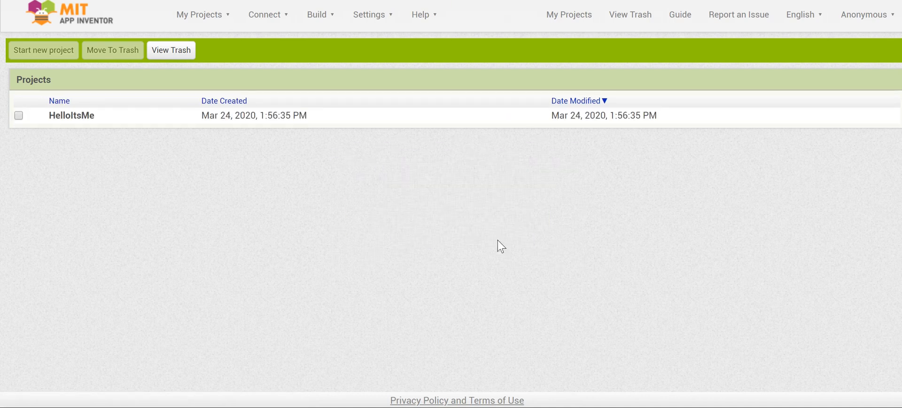
pyautogui.click(71, 116)
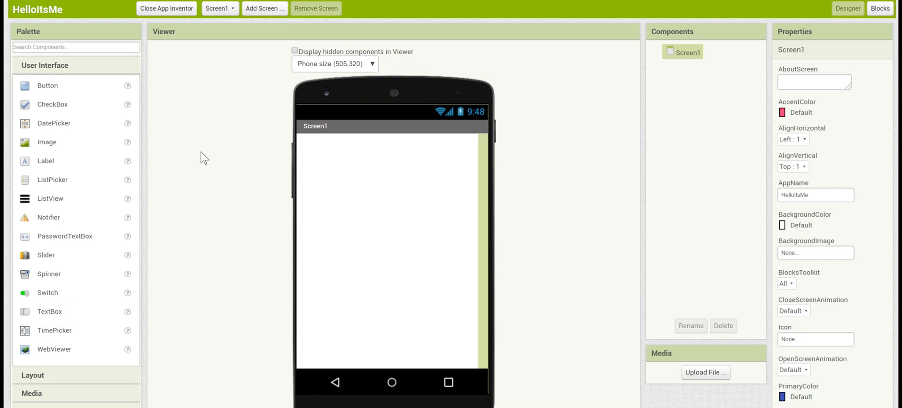
pyautogui.moveTo(249, 190)
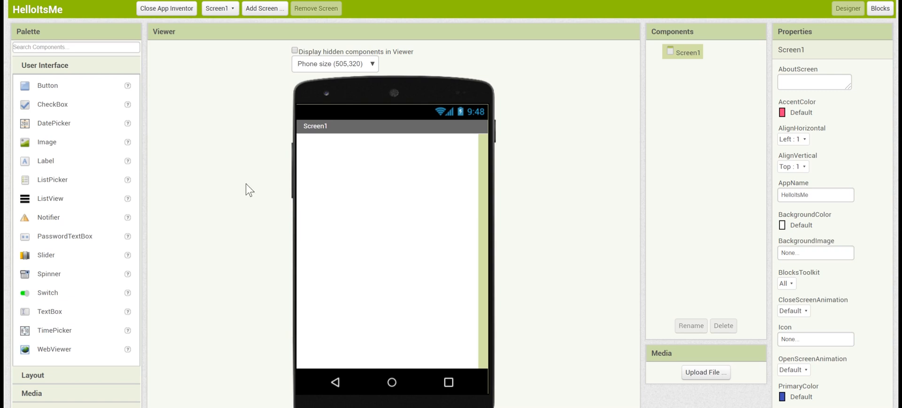
pyautogui.moveTo(705, 372)
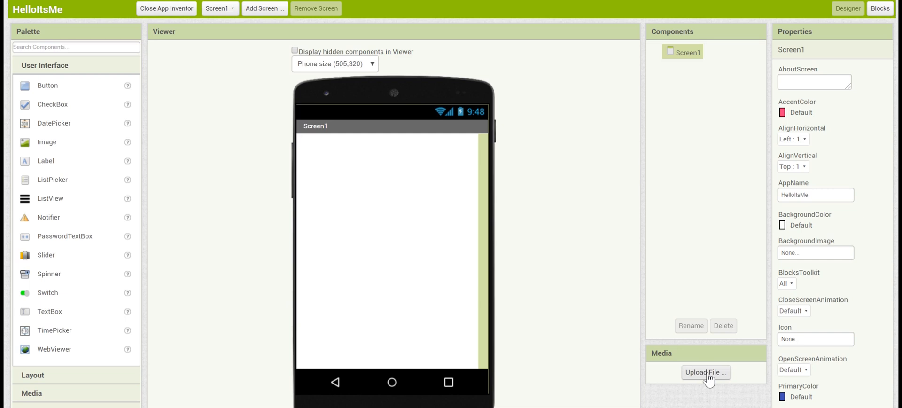
# Upload recording.m4a and Smileyface.png into the project's Media panel.
pyautogui.click(705, 372)
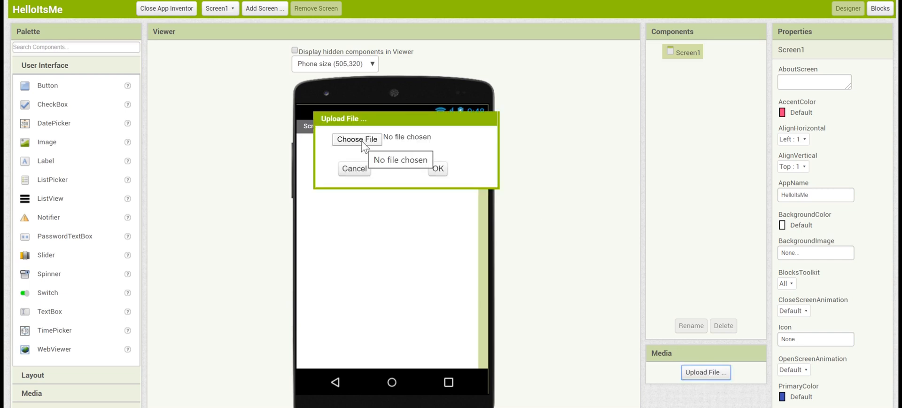
pyautogui.moveTo(395, 160)
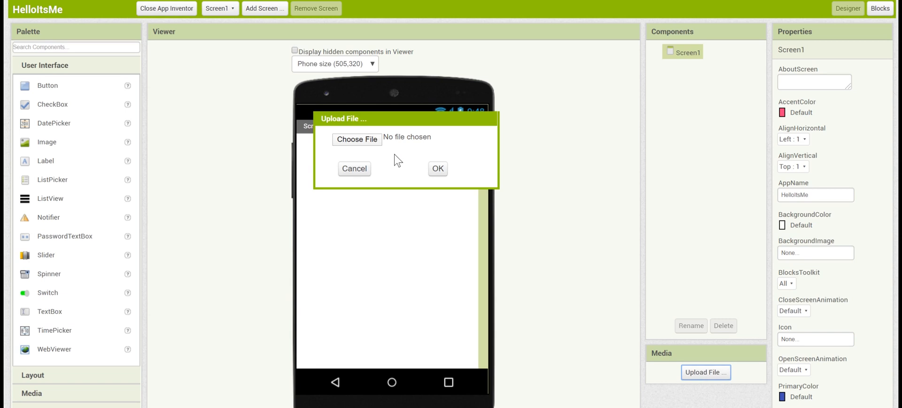
pyautogui.click(437, 169)
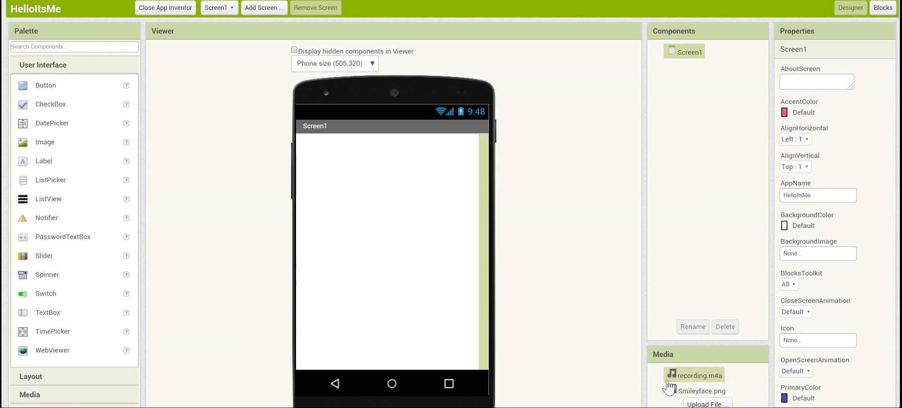
pyautogui.moveTo(586, 271)
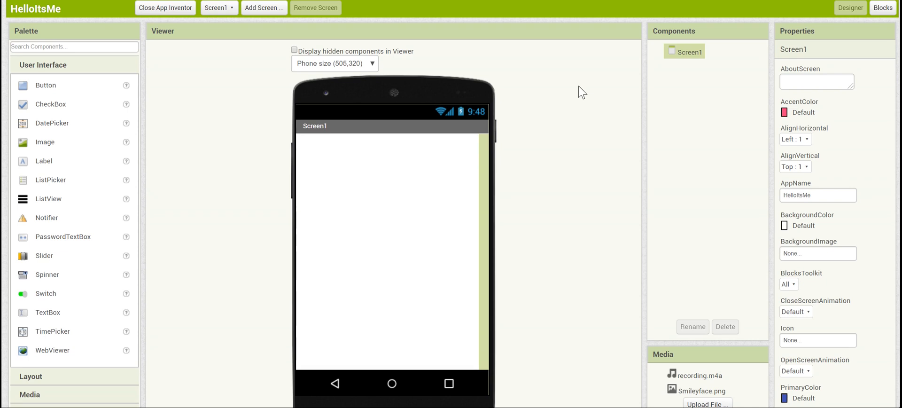
pyautogui.moveTo(443, 254)
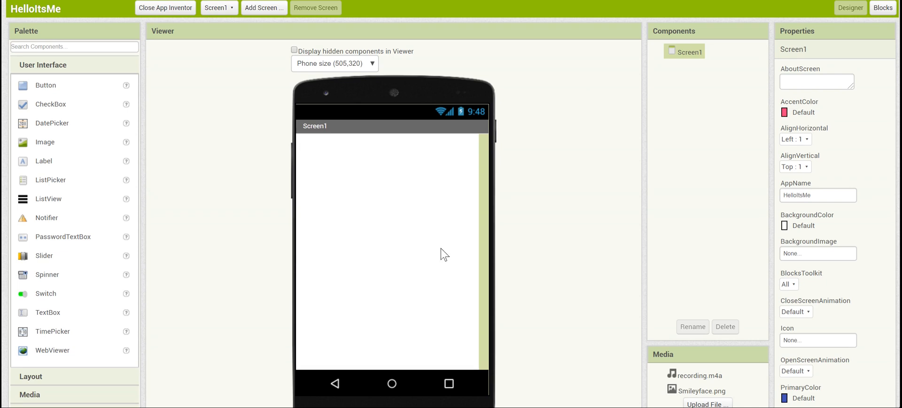
pyautogui.moveTo(522, 200)
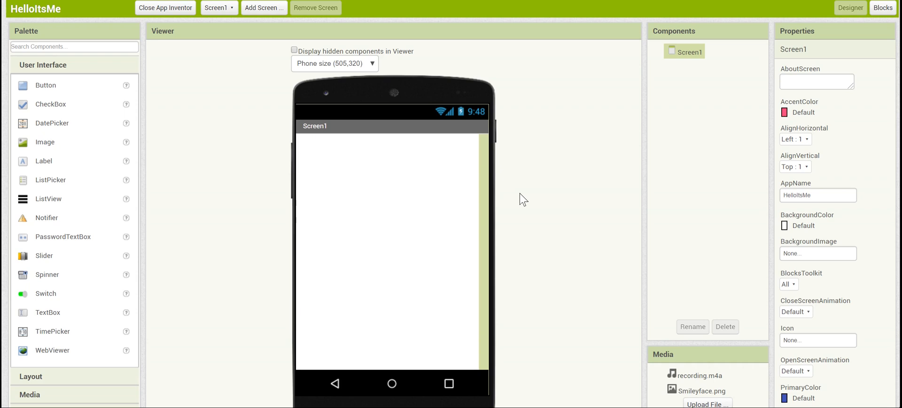
pyautogui.moveTo(120, 71)
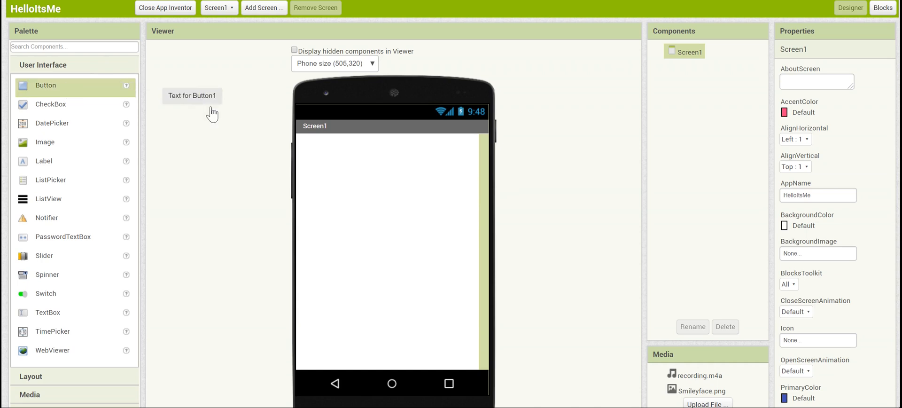
# Place a Button on Screen1 and a Label directly below it.
pyautogui.moveTo(46, 85); pyautogui.dragTo(326, 145)
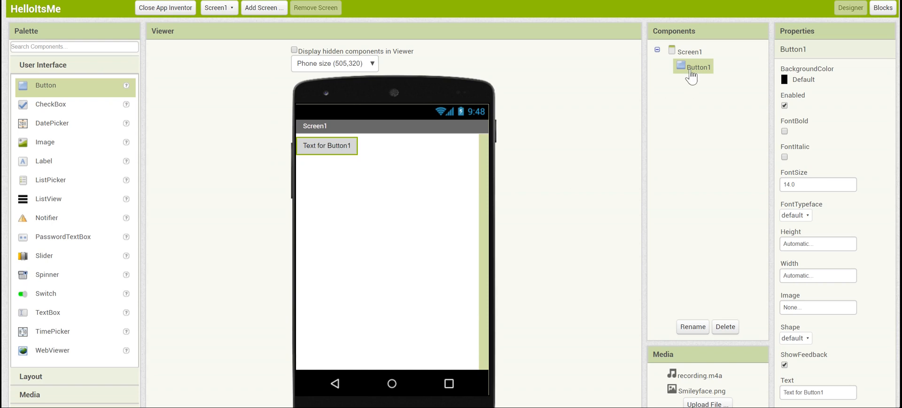
pyautogui.moveTo(696, 77)
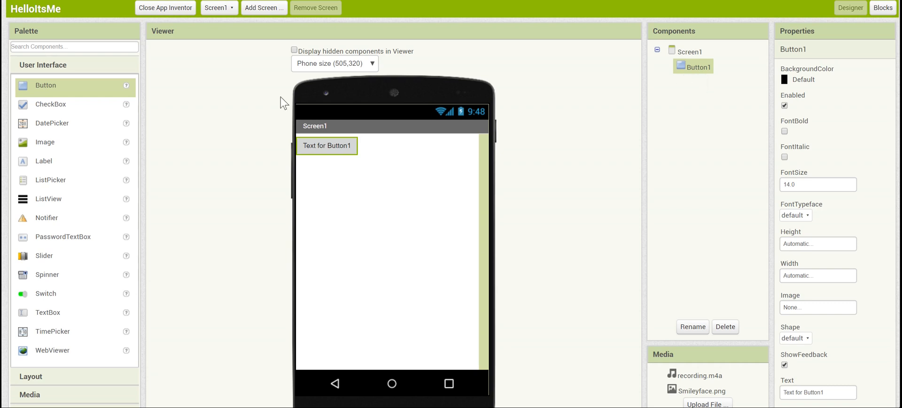
pyautogui.moveTo(52, 161)
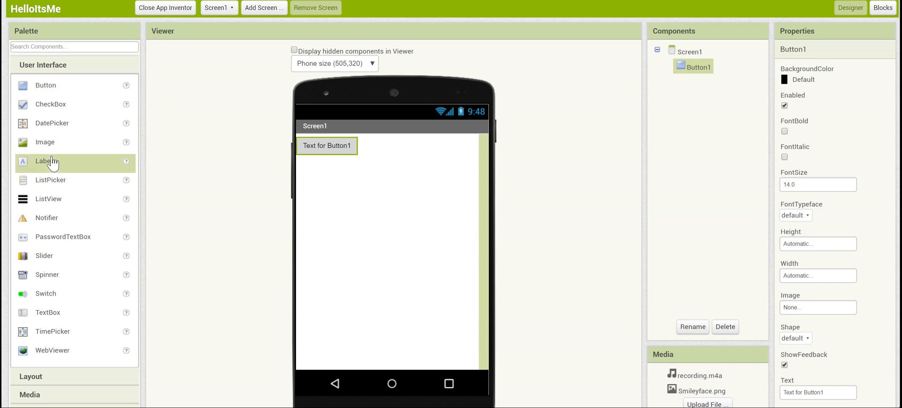
pyautogui.moveTo(53, 166)
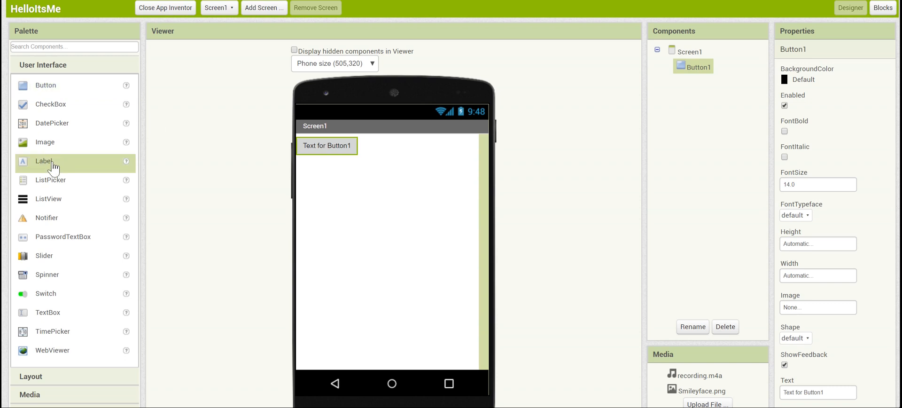
pyautogui.moveTo(43, 161); pyautogui.dragTo(323, 163)
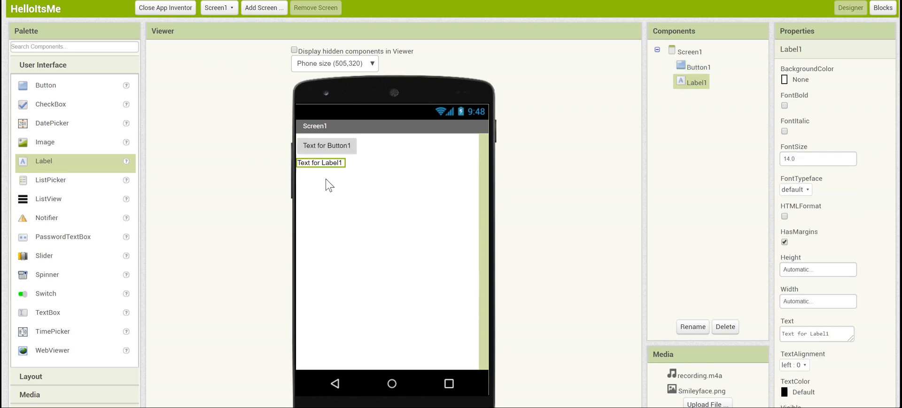
pyautogui.moveTo(563, 127)
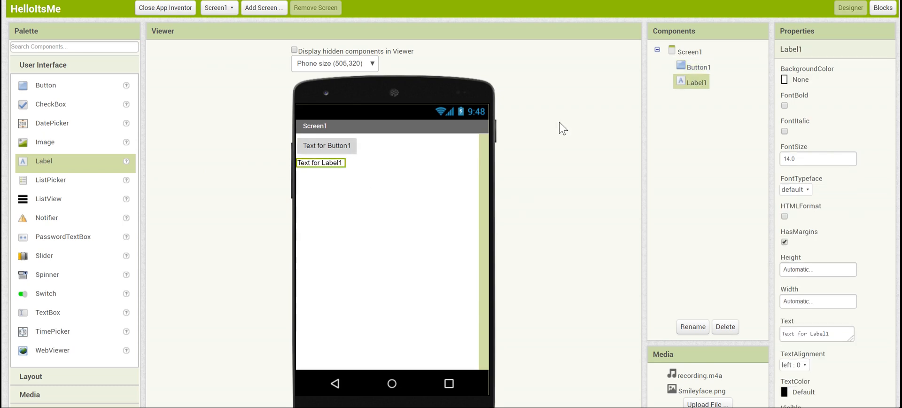
pyautogui.moveTo(23, 64)
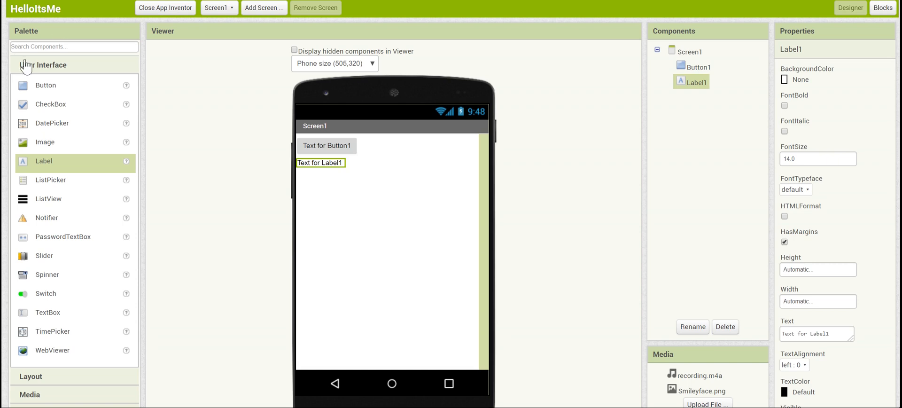
pyautogui.moveTo(59, 109)
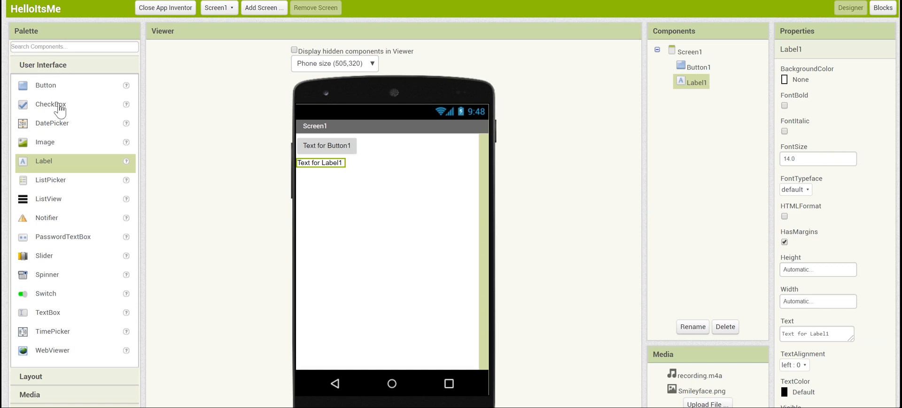
# Add a Player component from the Media palette, then select Button1.
pyautogui.click(29, 101)
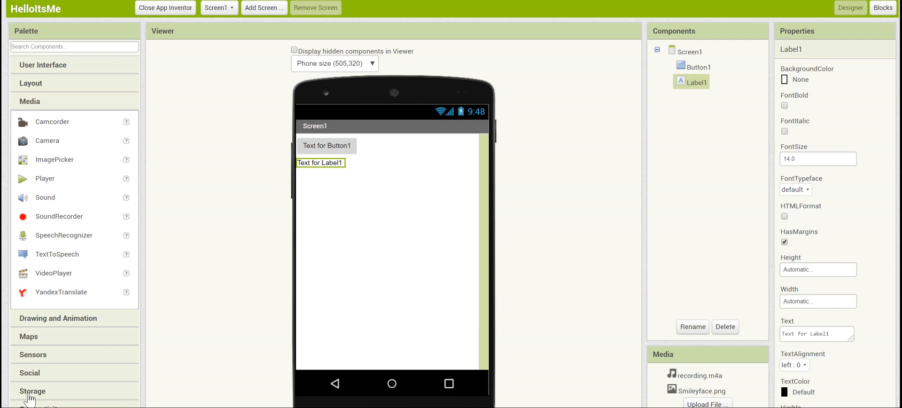
pyautogui.moveTo(44, 178); pyautogui.dragTo(305, 256)
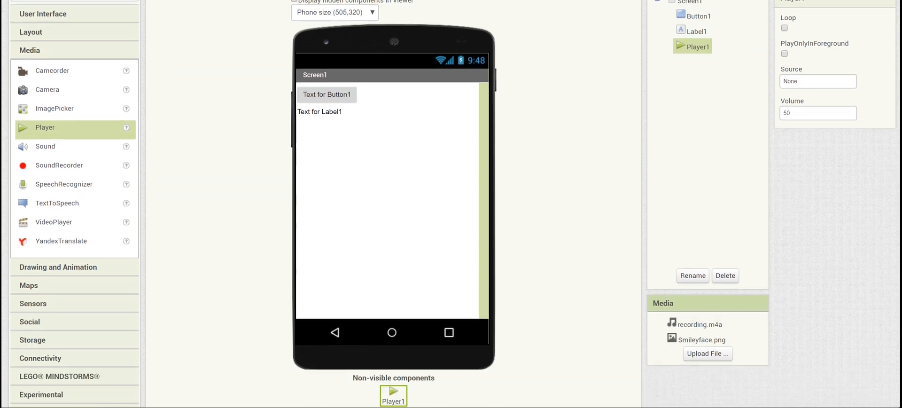
pyautogui.scroll(-3)
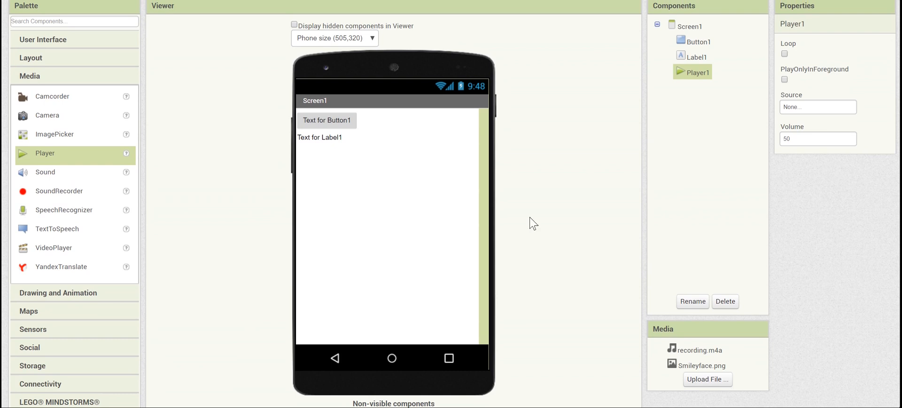
pyautogui.click(326, 147)
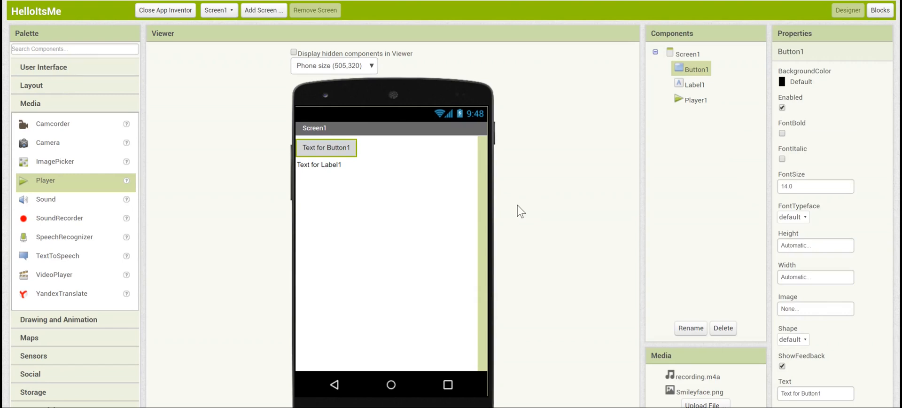
pyautogui.moveTo(333, 198)
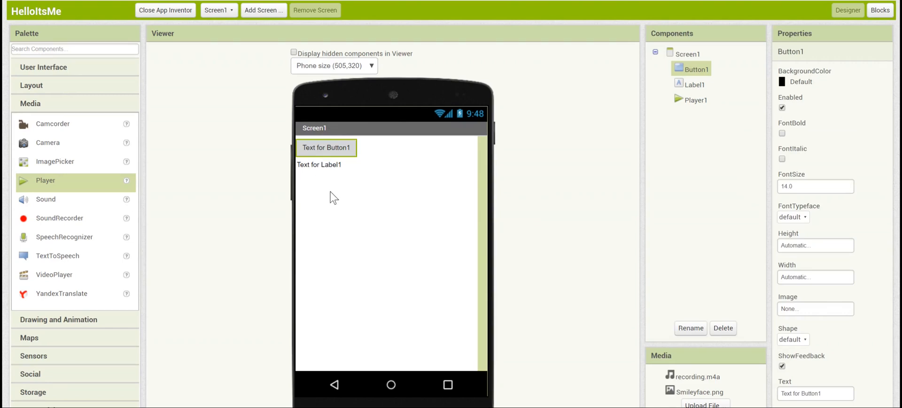
pyautogui.moveTo(564, 147)
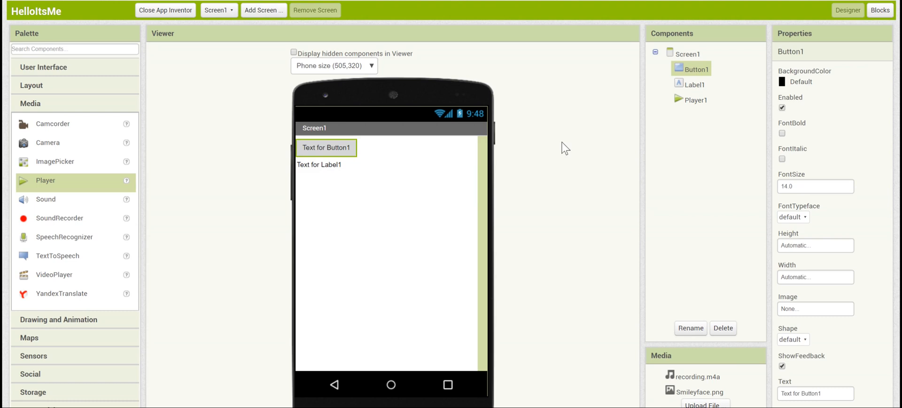
pyautogui.moveTo(415, 182)
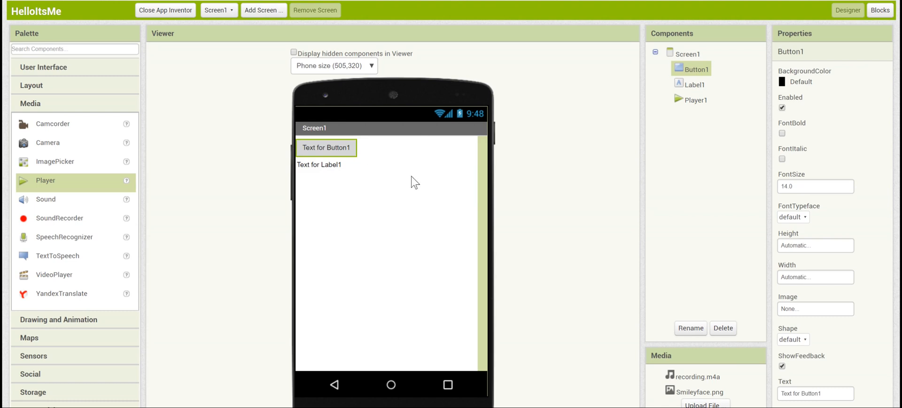
pyautogui.moveTo(530, 154)
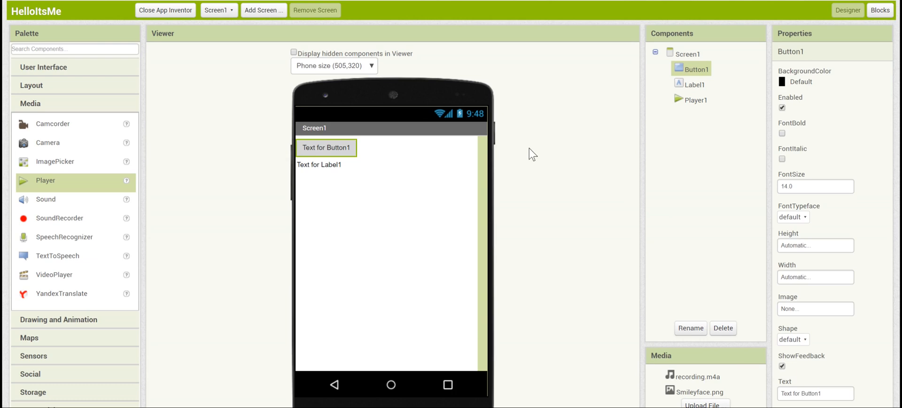
pyautogui.moveTo(689, 79)
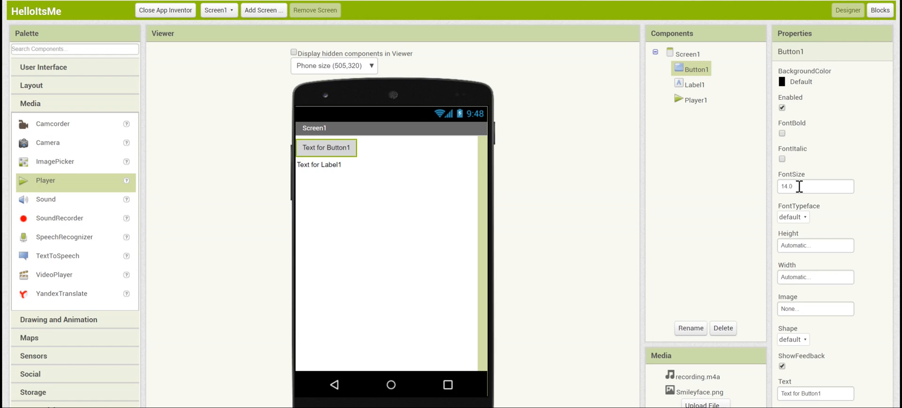
pyautogui.moveTo(797, 290)
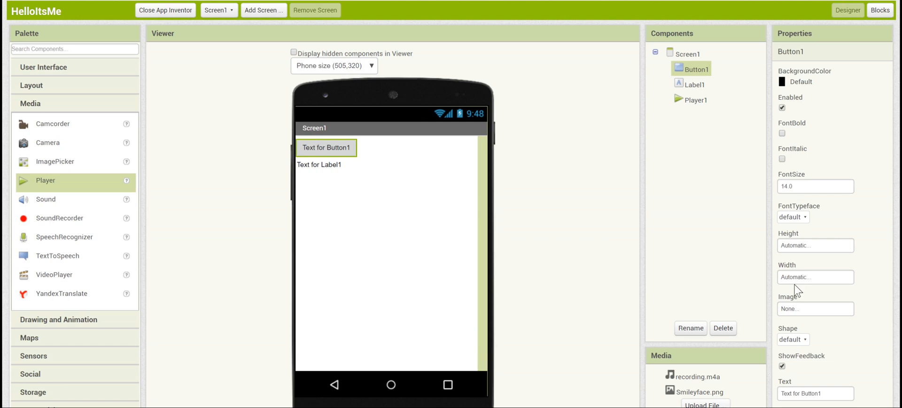
pyautogui.moveTo(842, 125)
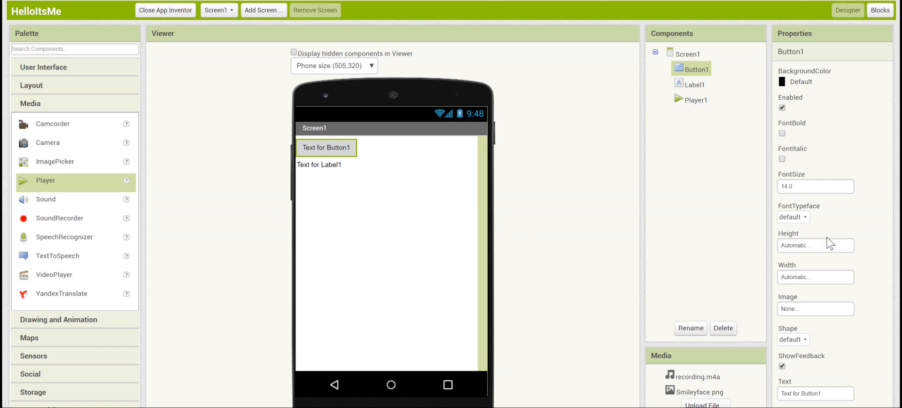
pyautogui.moveTo(818, 249)
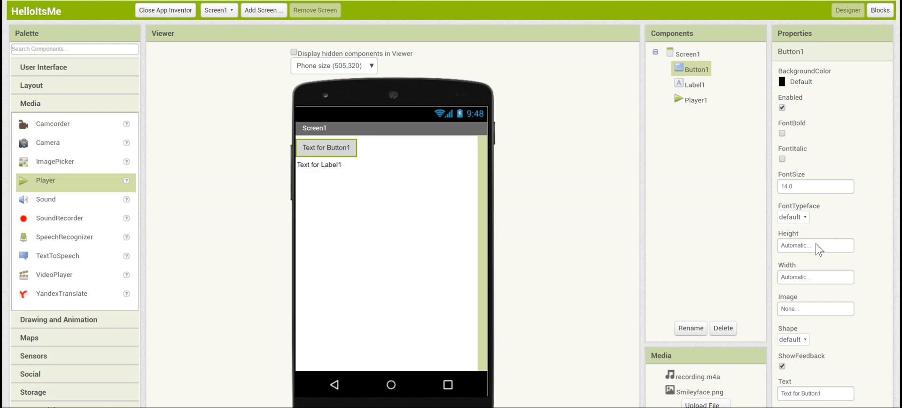
# Set Button1's Height to 300 pixels and its Width to Fill parent.
pyautogui.click(814, 246)
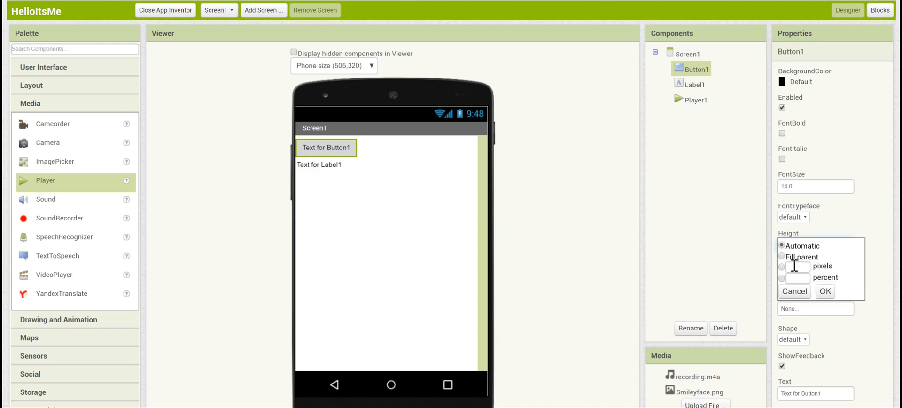
pyautogui.write('30')
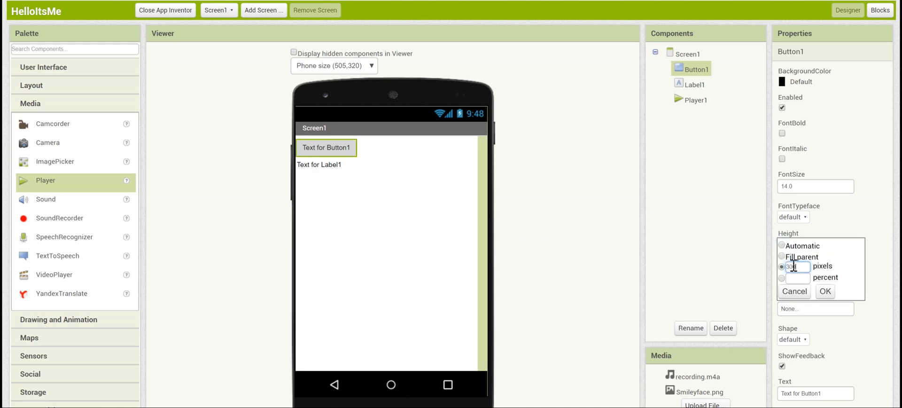
pyautogui.click(824, 291)
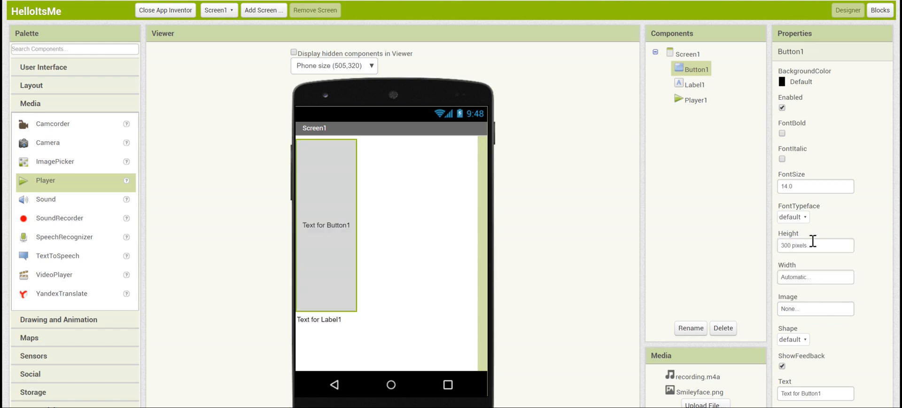
pyautogui.click(814, 277)
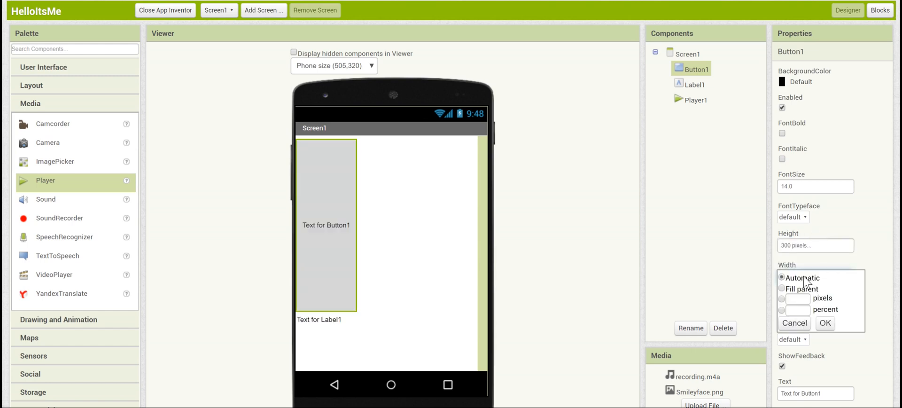
pyautogui.click(781, 289)
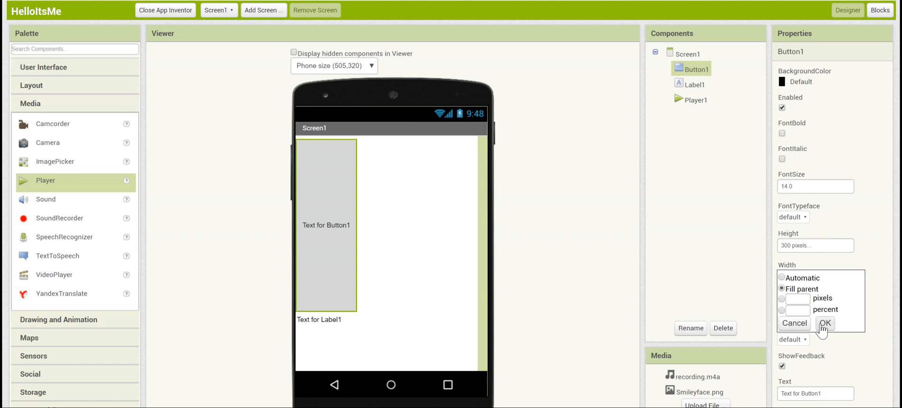
pyautogui.click(825, 322)
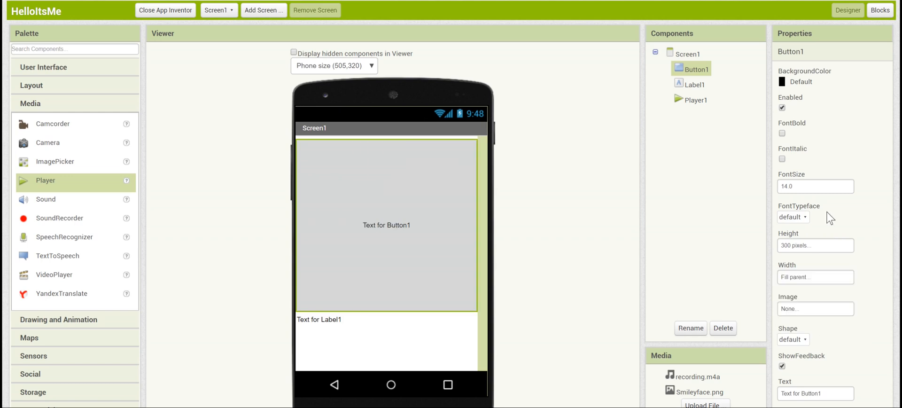
pyautogui.moveTo(854, 290)
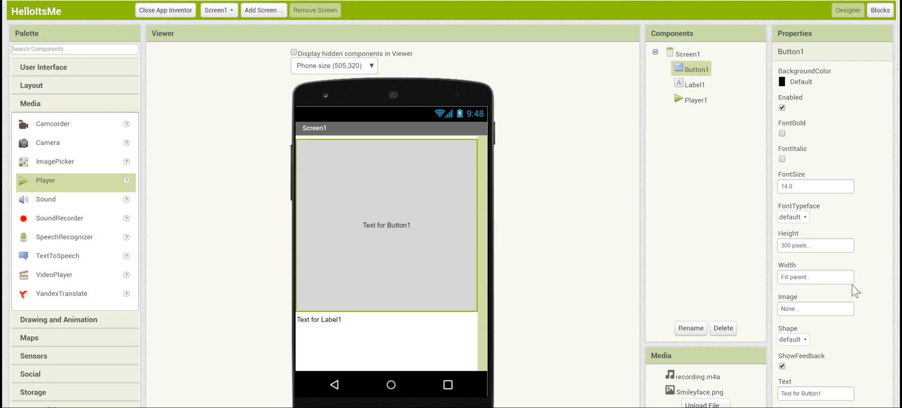
pyautogui.moveTo(837, 313)
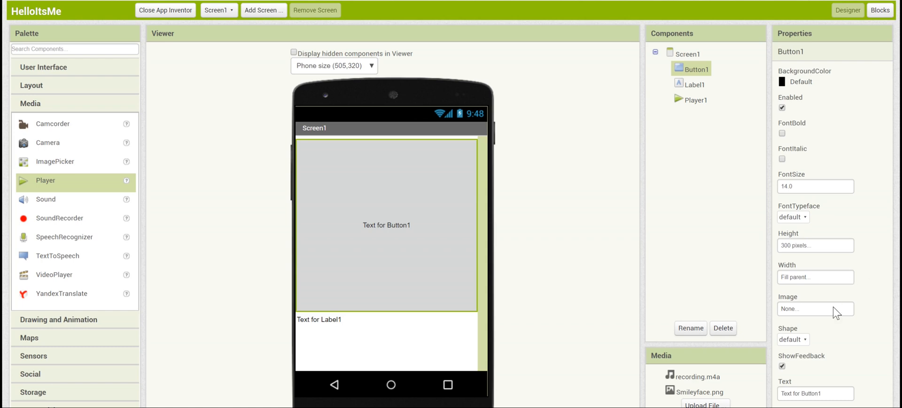
pyautogui.moveTo(791, 300)
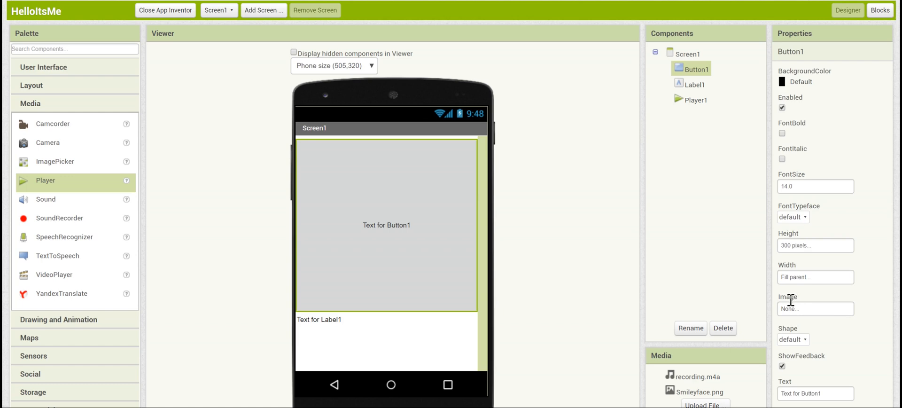
# Set Button1's Image property to Smileyface.png.
pyautogui.click(815, 308)
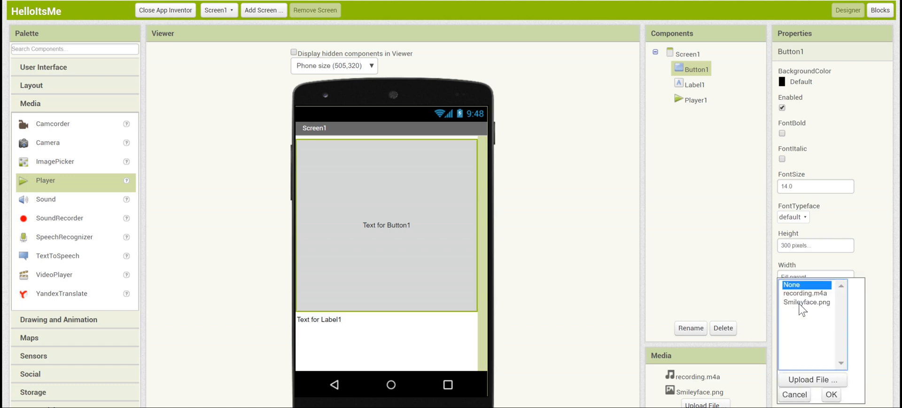
pyautogui.click(806, 302)
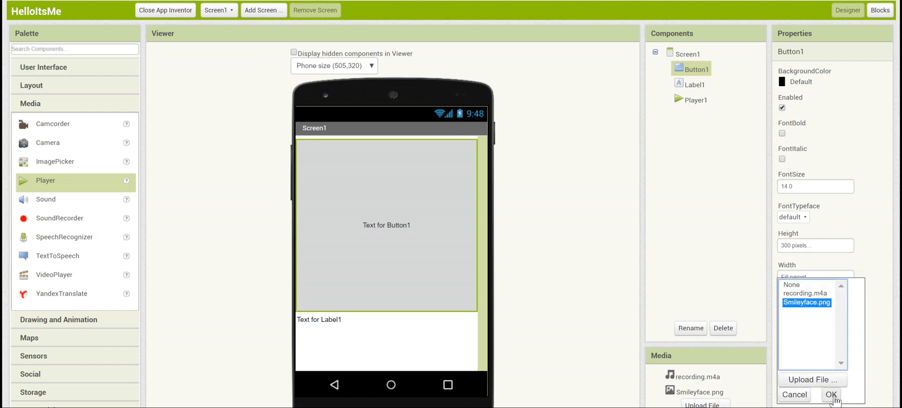
pyautogui.click(830, 395)
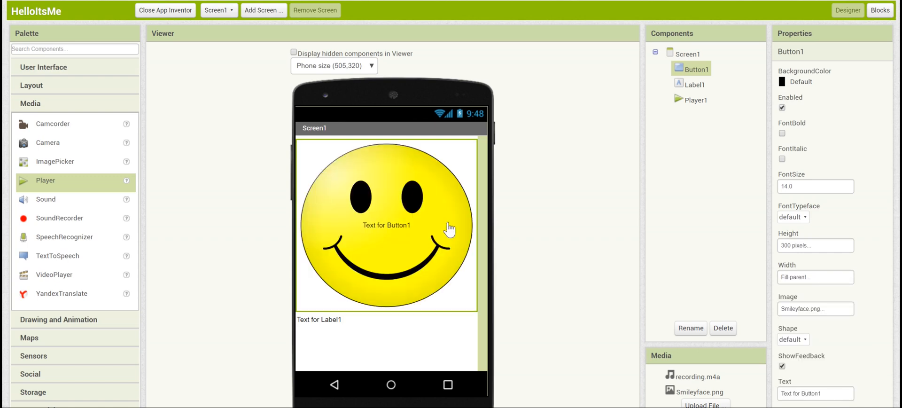
pyautogui.moveTo(730, 318)
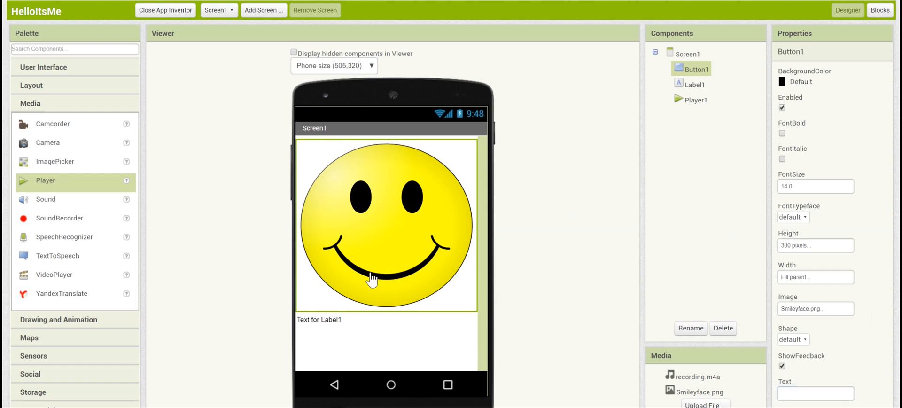
pyautogui.moveTo(576, 193)
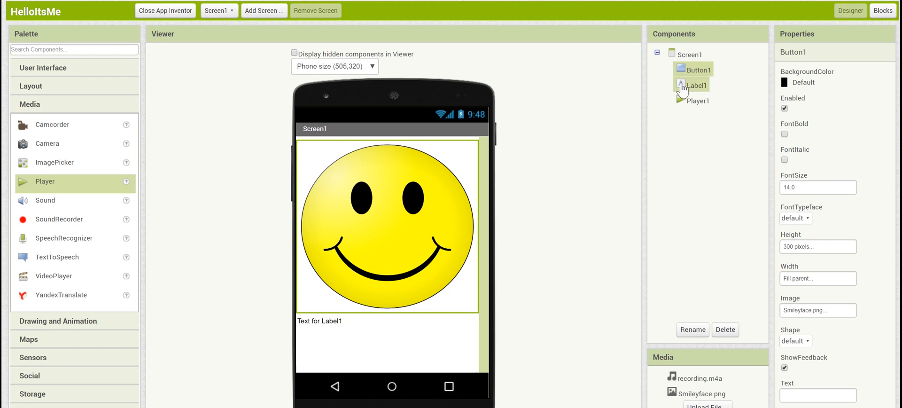
# Change Label1's text to 'Hello it's me' with FontSize 26.
pyautogui.click(698, 85)
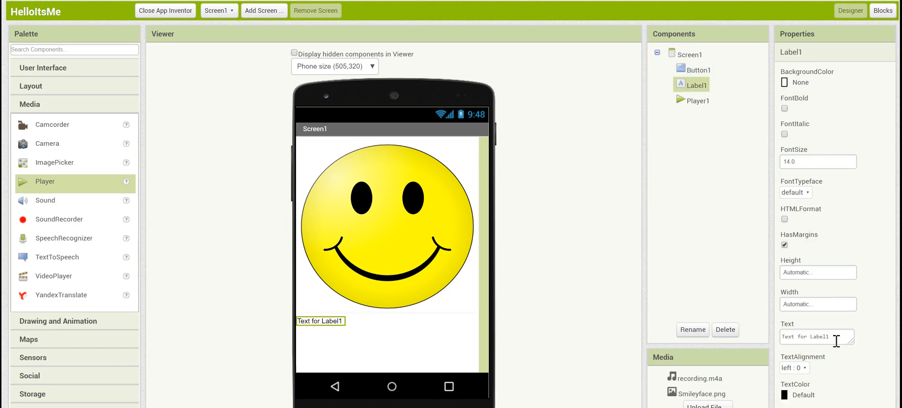
pyautogui.click(815, 337)
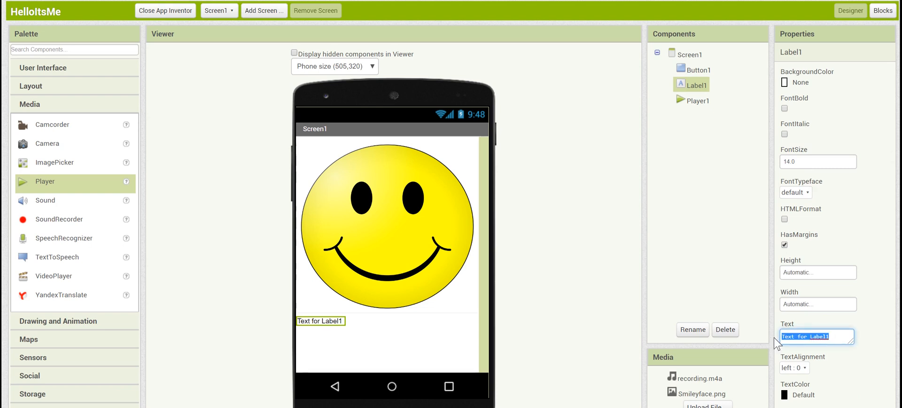
pyautogui.write("Hello it's me")
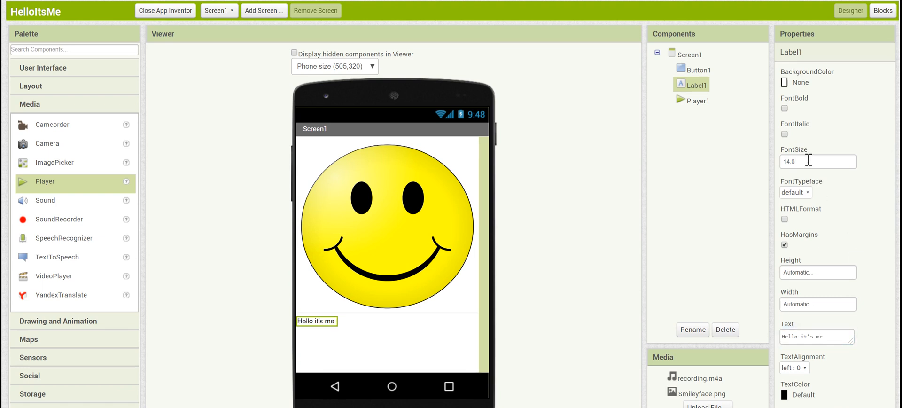
pyautogui.write('26')
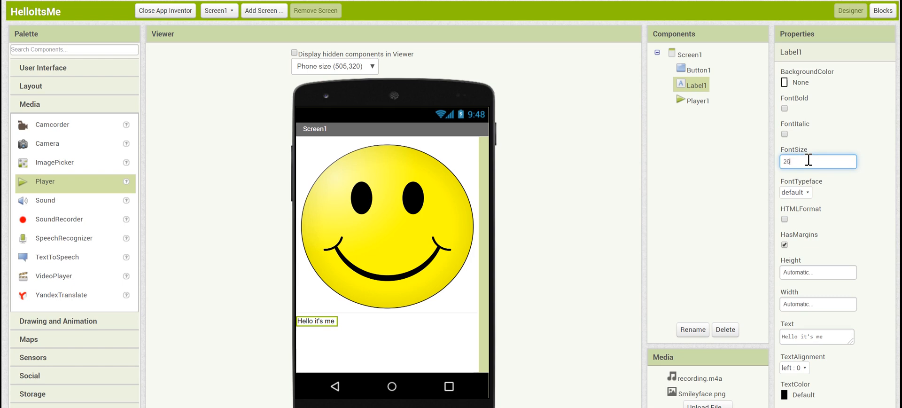
pyautogui.write('26')
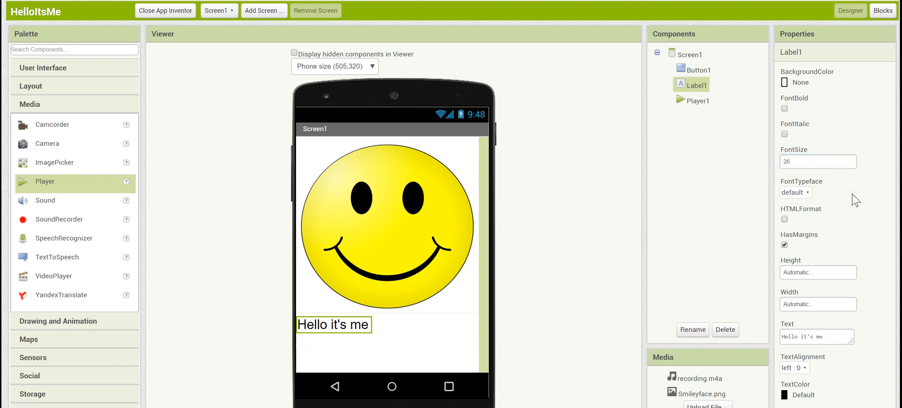
# Center Label1's text alignment and set its Width to Fill parent.
pyautogui.click(794, 368)
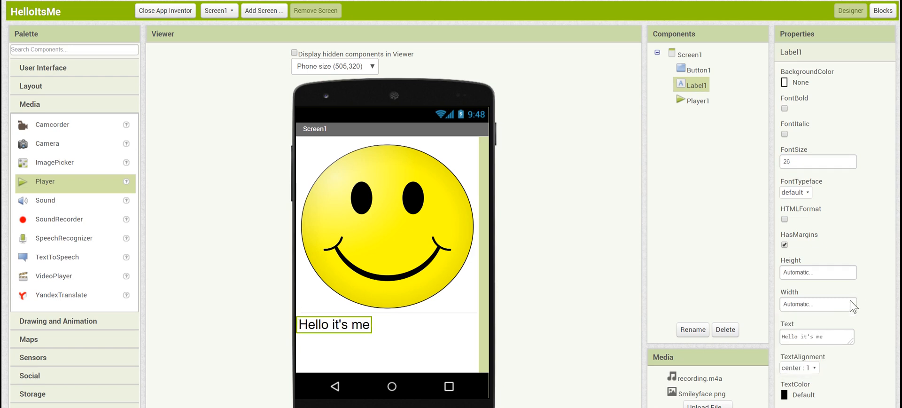
pyautogui.click(817, 304)
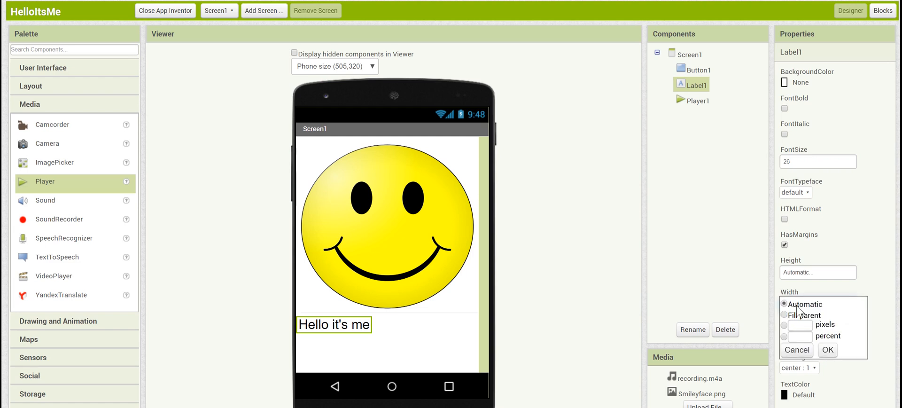
pyautogui.click(784, 315)
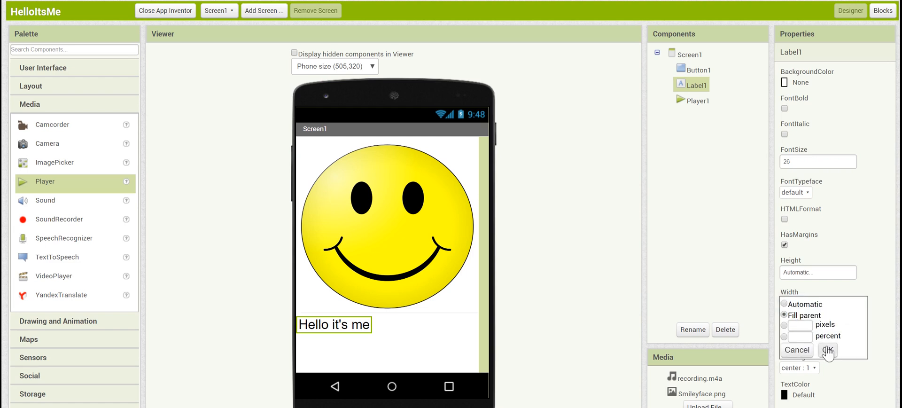
pyautogui.click(829, 350)
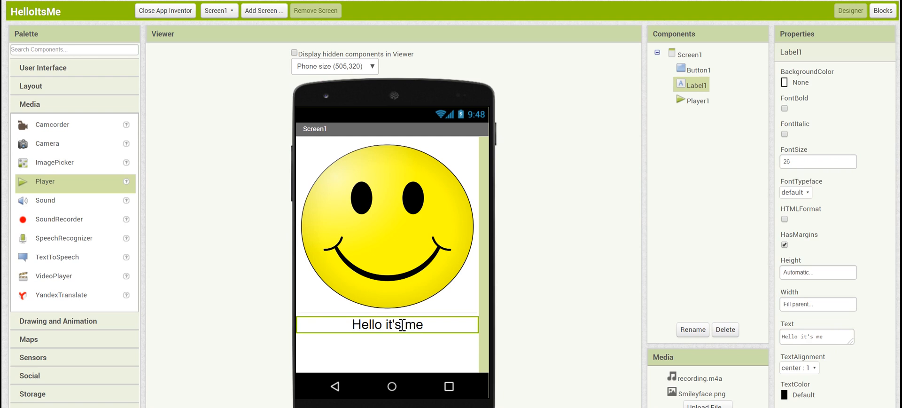
pyautogui.moveTo(857, 204)
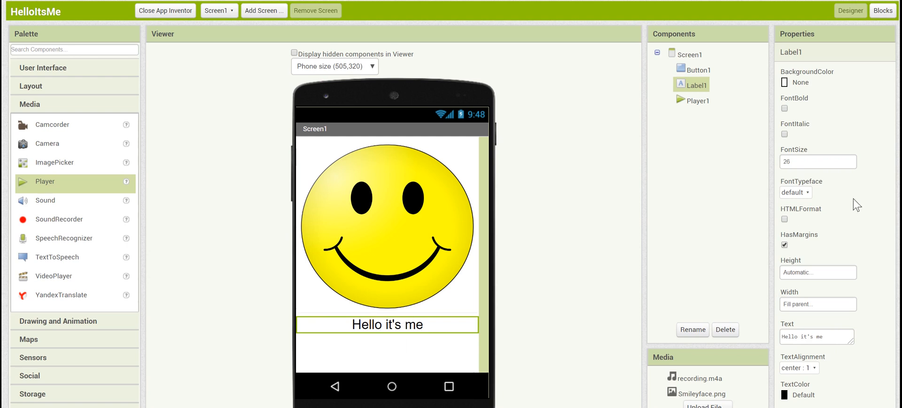
pyautogui.moveTo(858, 189)
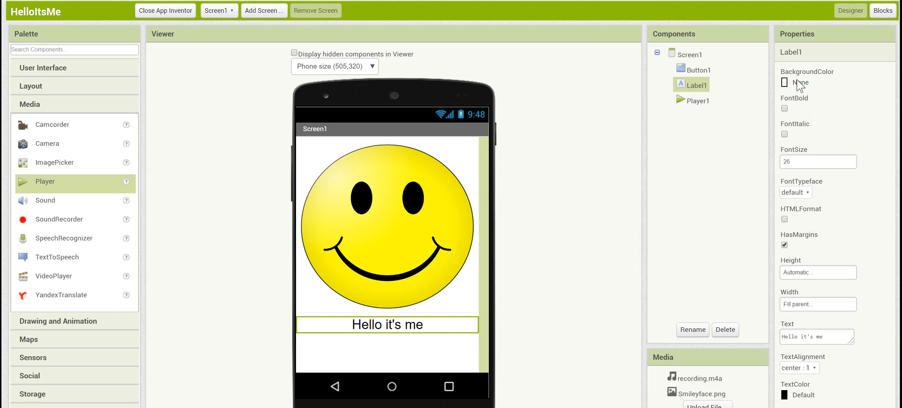
# Give Label1 a Blue BackgroundColor and White TextColor.
pyautogui.click(784, 83)
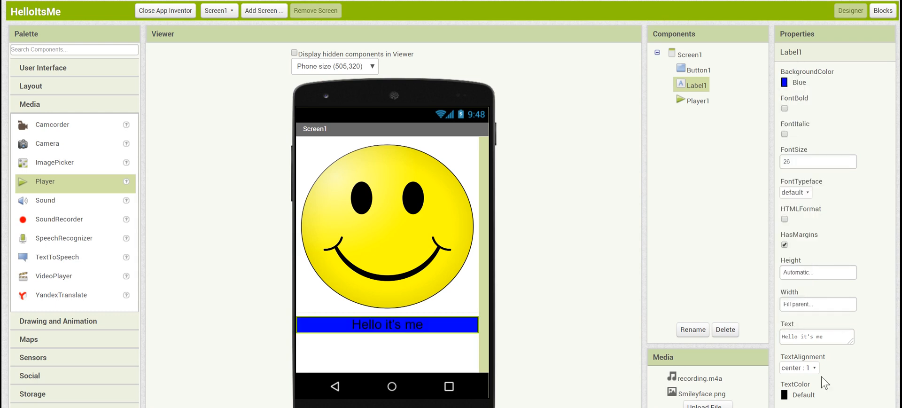
pyautogui.click(799, 394)
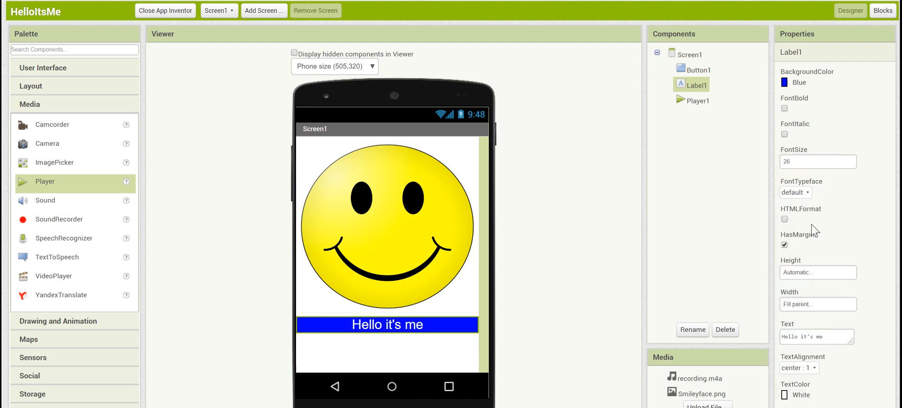
pyautogui.moveTo(726, 171)
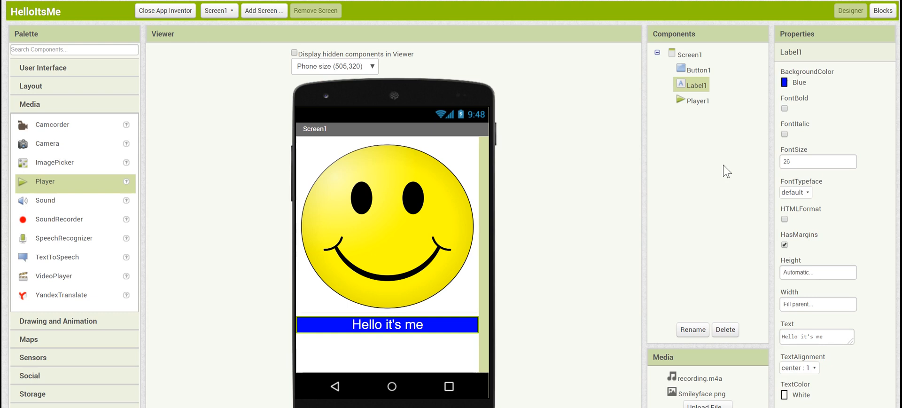
pyautogui.moveTo(698, 94)
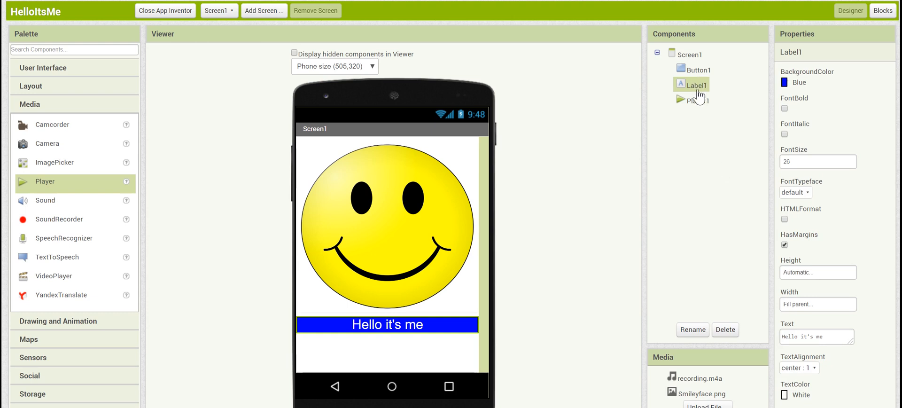
# Select Player1 and set its Source to recording.m4a.
pyautogui.click(697, 100)
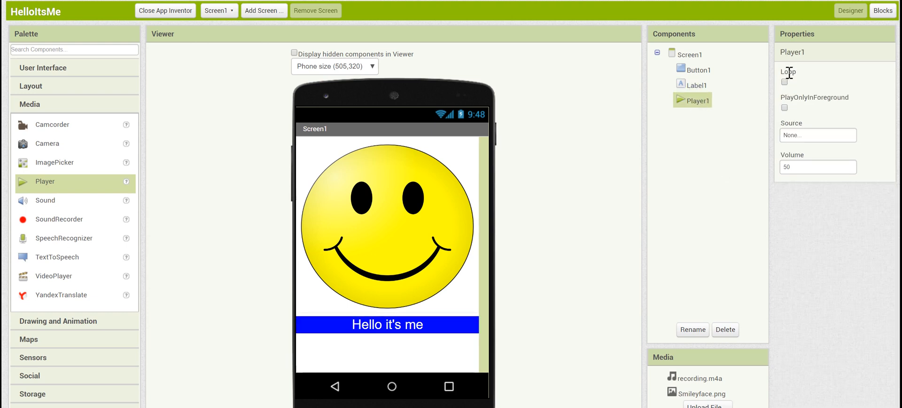
pyautogui.moveTo(771, 165)
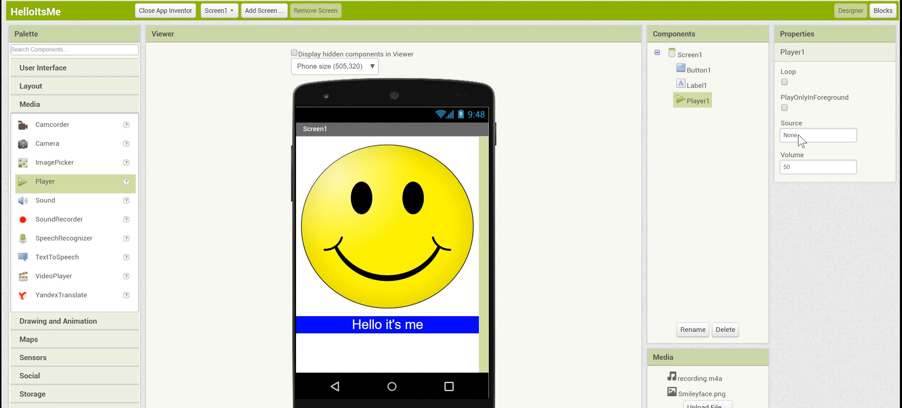
pyautogui.click(817, 134)
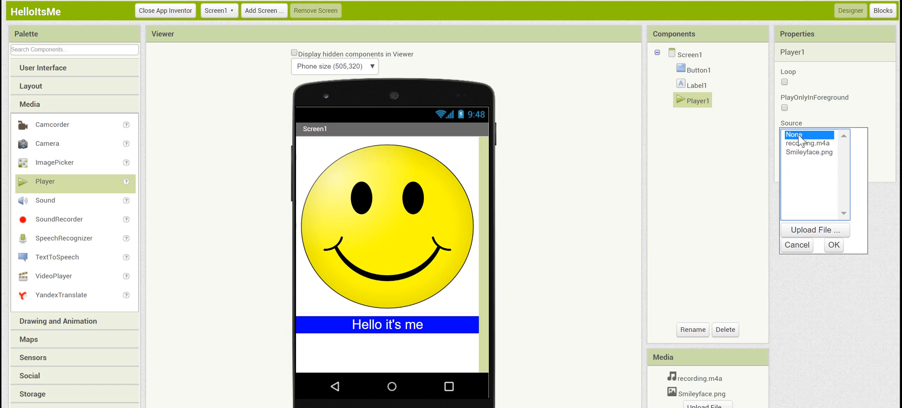
pyautogui.click(810, 143)
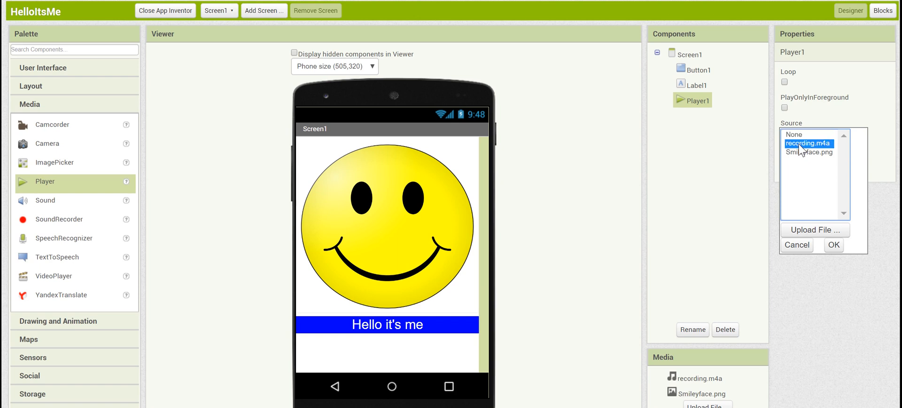
pyautogui.click(833, 245)
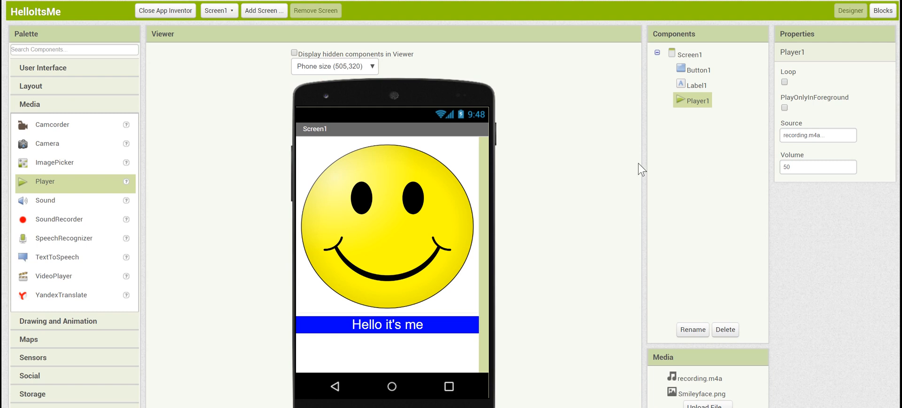
pyautogui.moveTo(625, 164)
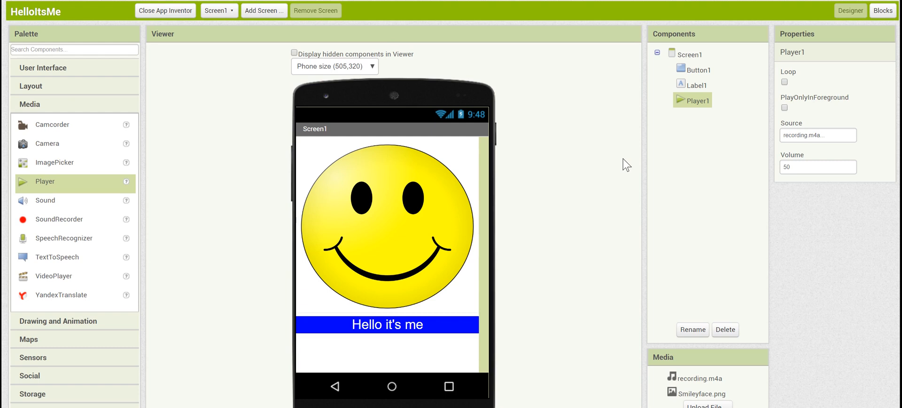
pyautogui.moveTo(881, 166)
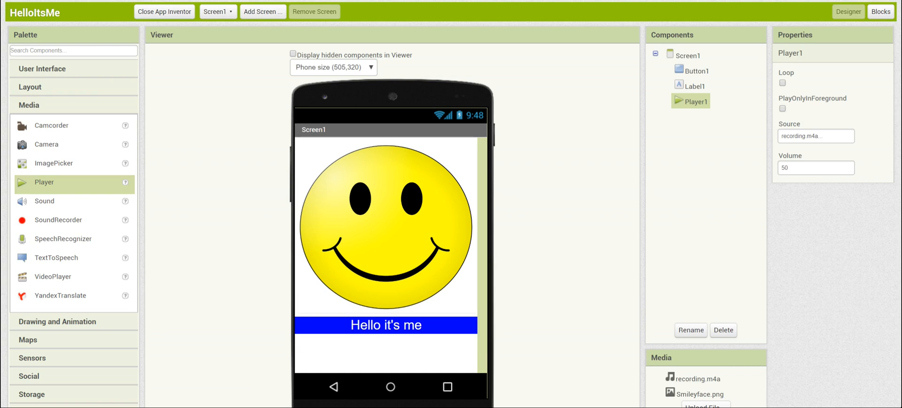
pyautogui.moveTo(850, 53)
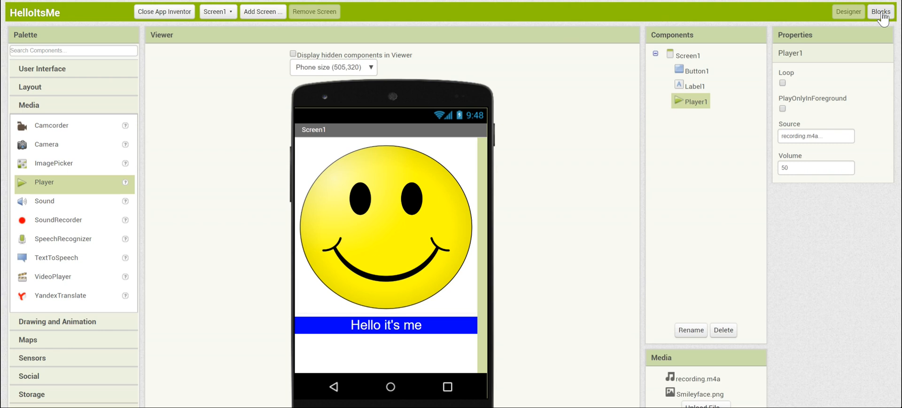
# Open the Blocks editor and browse the Button1, Label1 and Player1 drawers, ending on Button1's events.
pyautogui.click(880, 11)
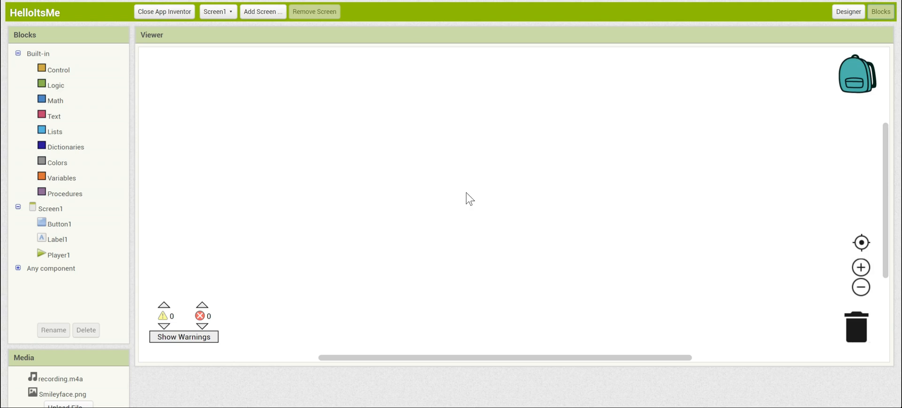
pyautogui.moveTo(475, 175)
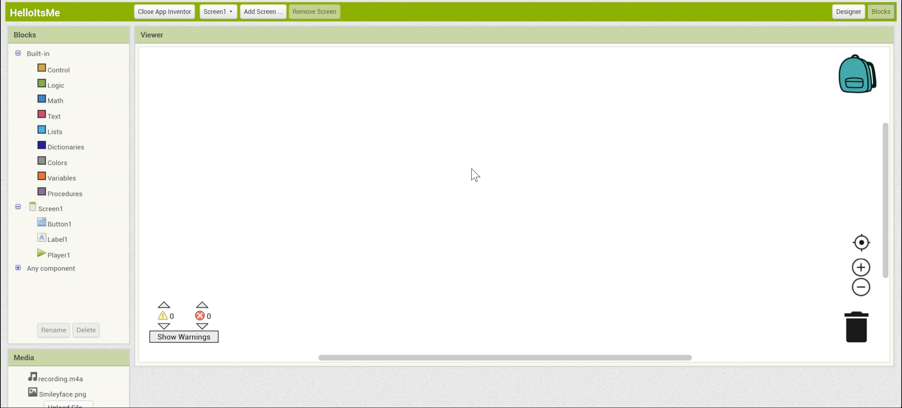
pyautogui.moveTo(214, 197)
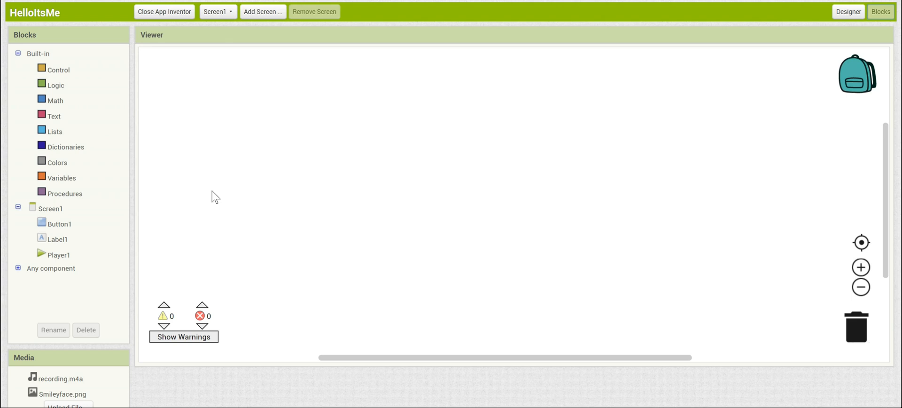
pyautogui.moveTo(74, 87)
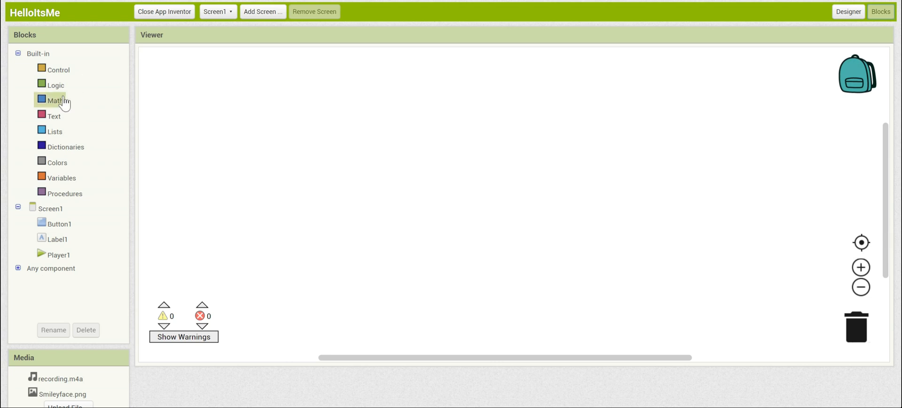
pyautogui.moveTo(68, 131)
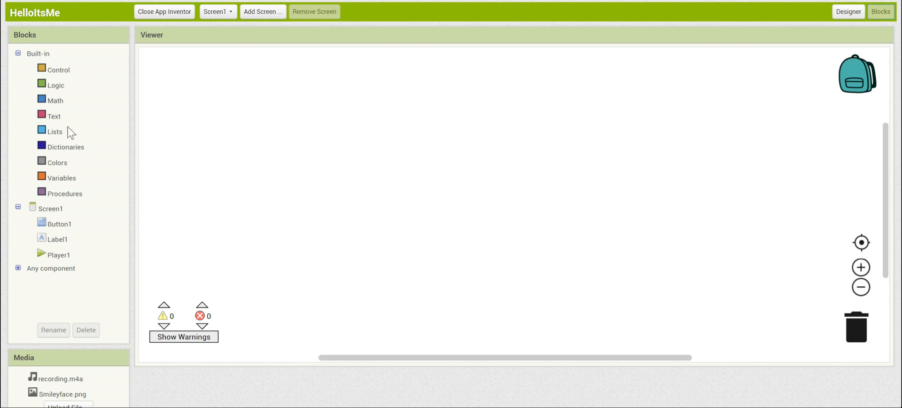
pyautogui.moveTo(91, 131)
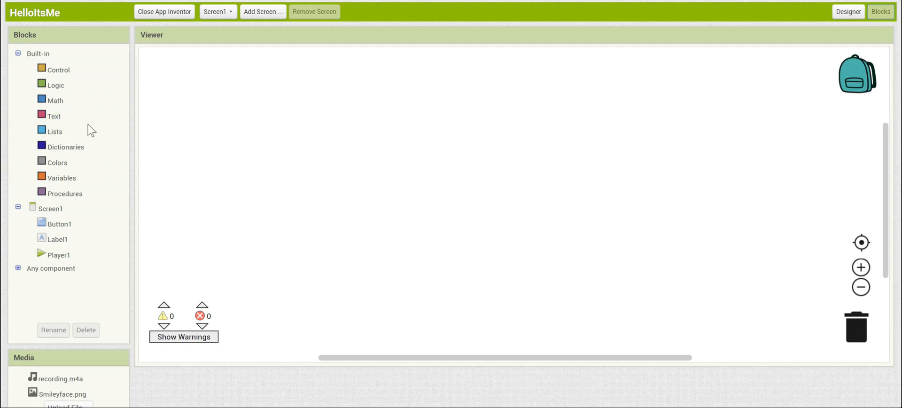
pyautogui.click(57, 223)
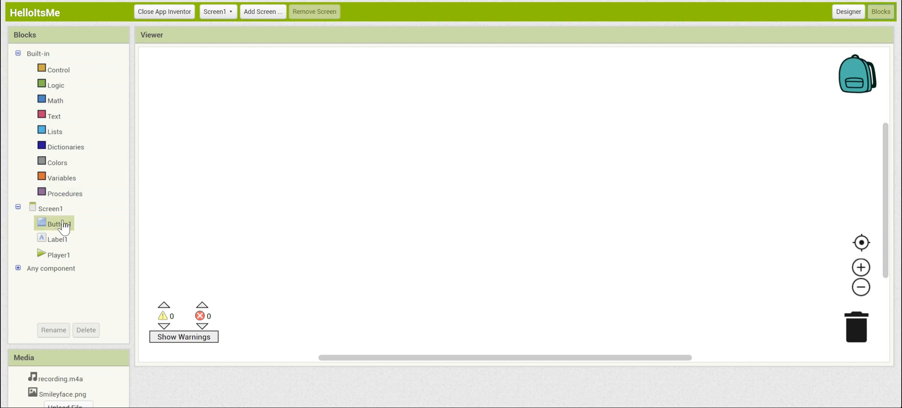
pyautogui.click(51, 208)
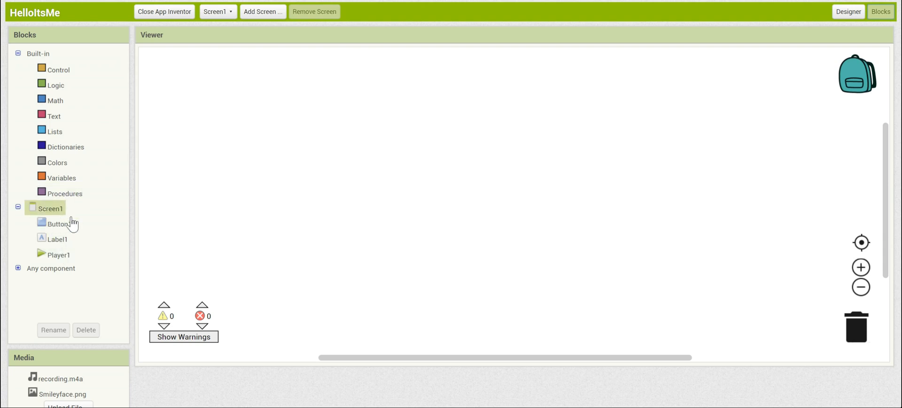
pyautogui.click(60, 223)
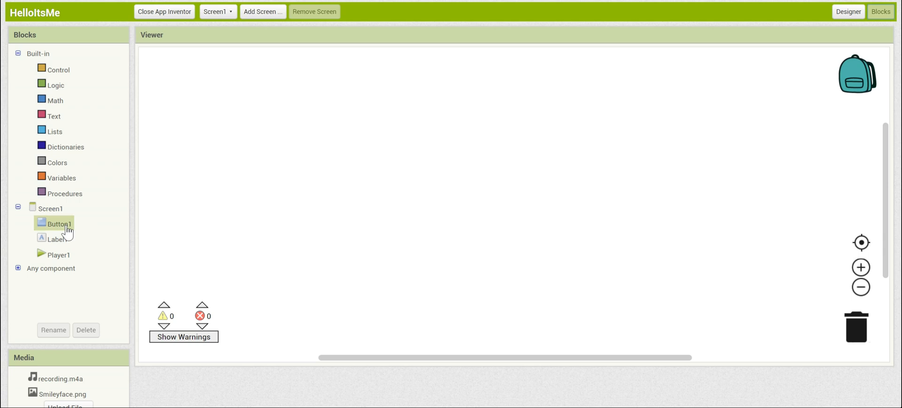
pyautogui.click(56, 239)
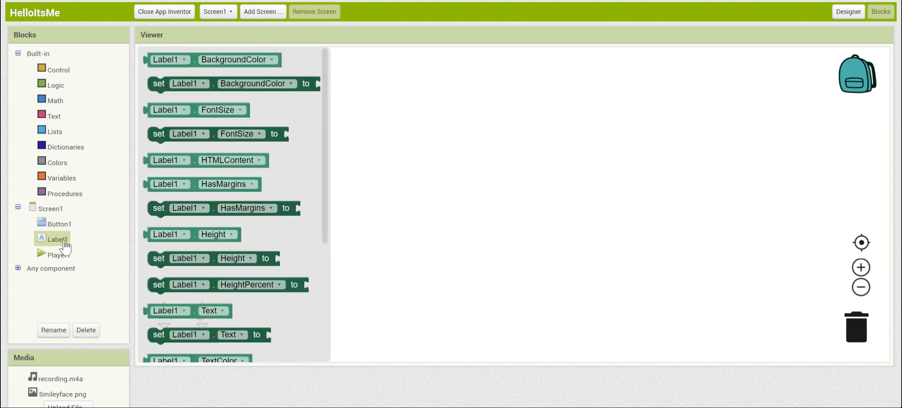
pyautogui.click(59, 254)
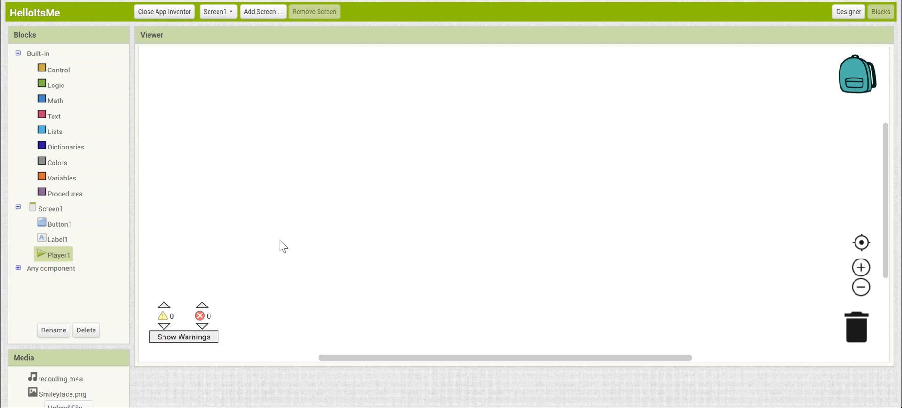
pyautogui.moveTo(85, 231)
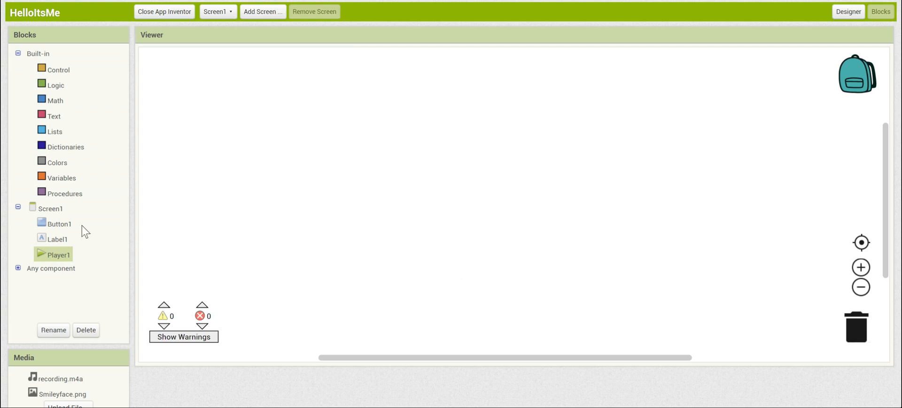
pyautogui.click(61, 224)
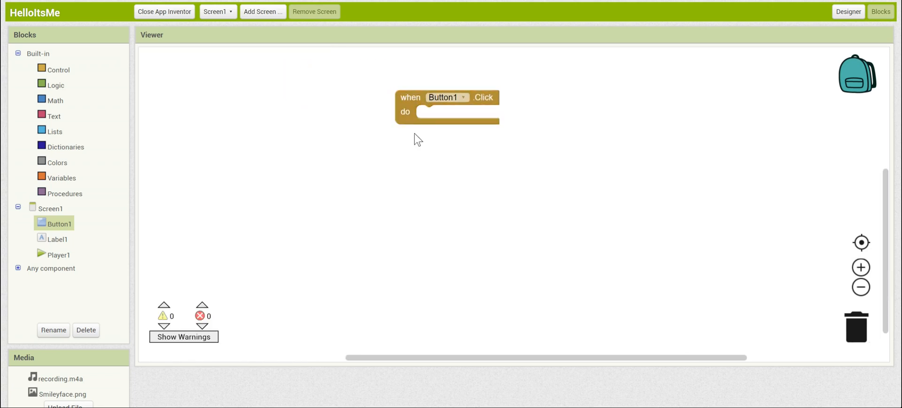
pyautogui.moveTo(363, 132)
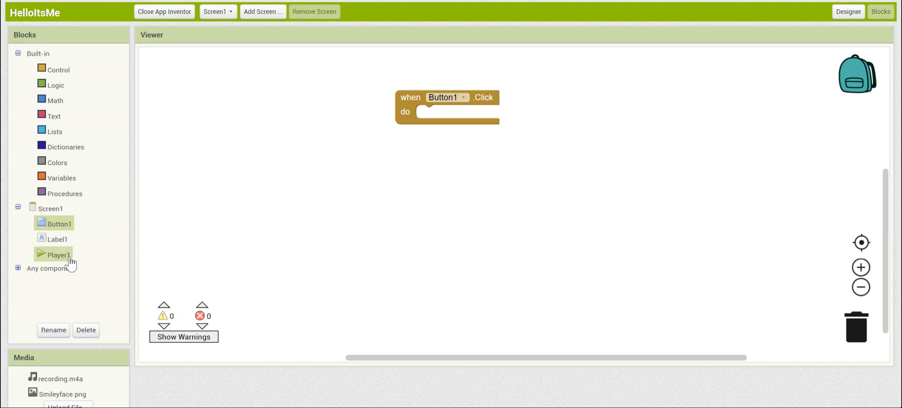
# Take call Player1.Start from the Player1 drawer and snap it into when Button1.Click.
pyautogui.click(57, 254)
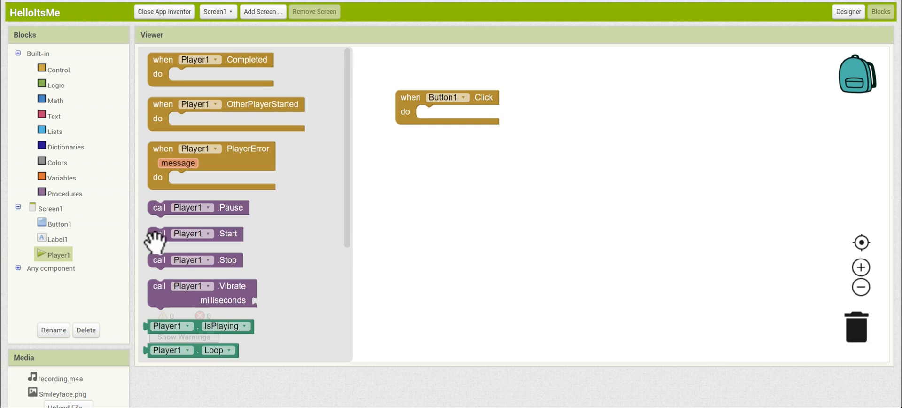
pyautogui.click(194, 233)
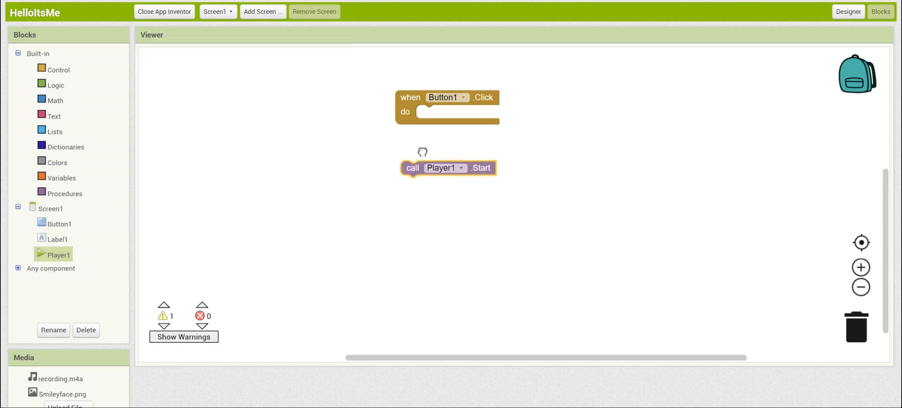
pyautogui.moveTo(412, 167); pyautogui.dragTo(428, 112)
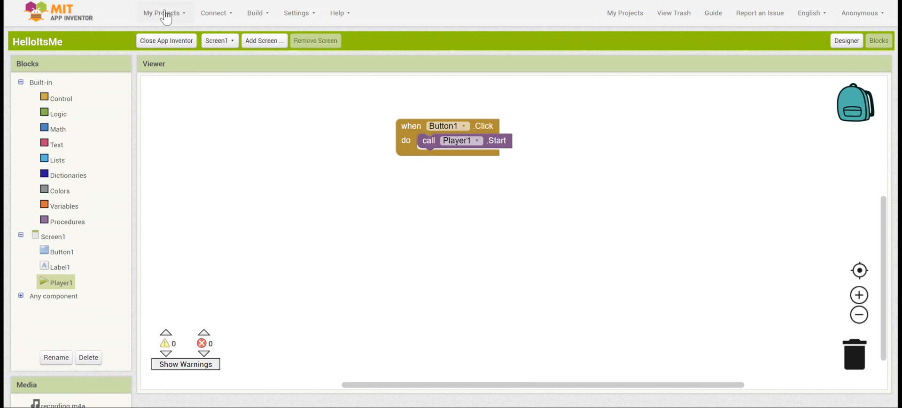
# Bring up the AI Companion QR code and connection code from the Connect menu.
pyautogui.click(213, 13)
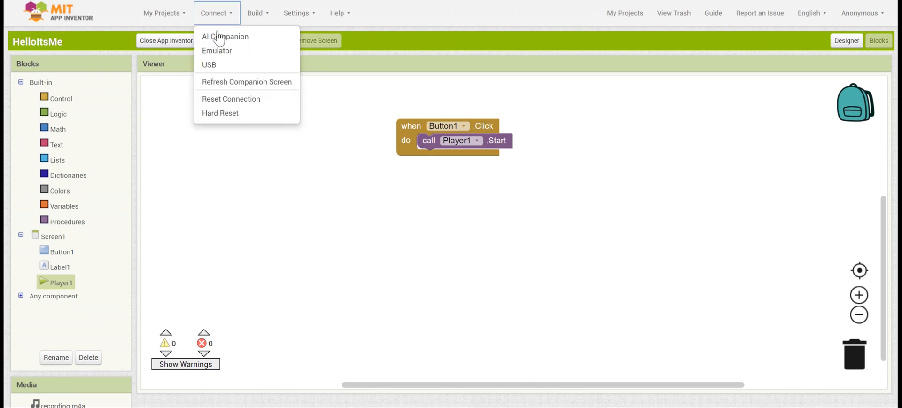
pyautogui.click(225, 36)
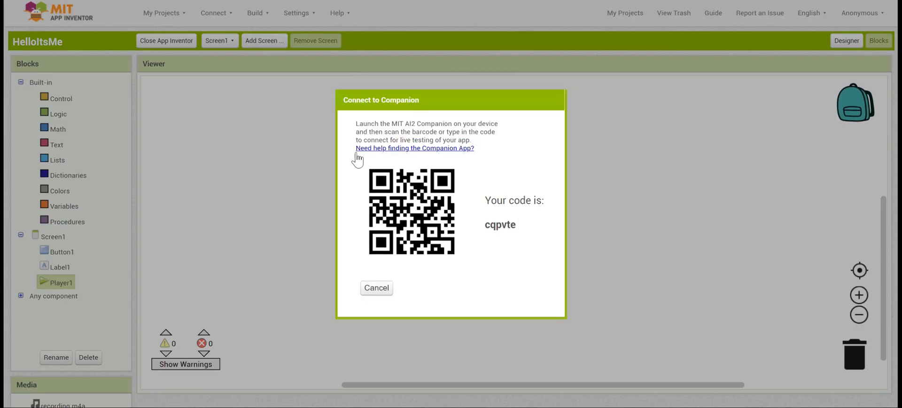
pyautogui.moveTo(354, 177)
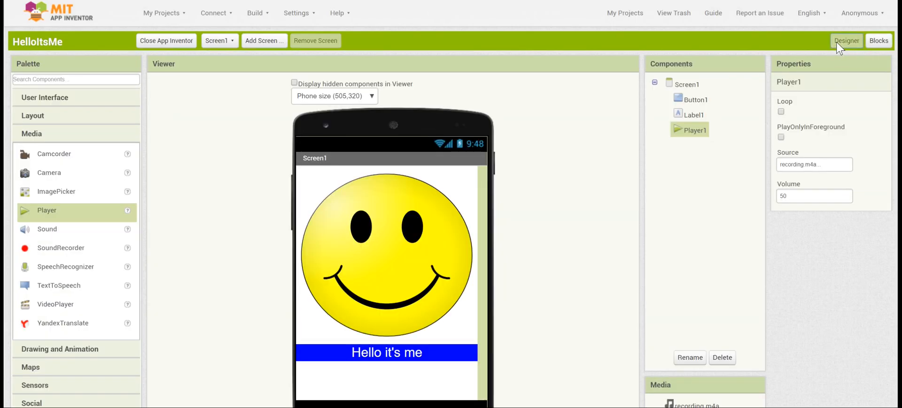
pyautogui.moveTo(553, 142)
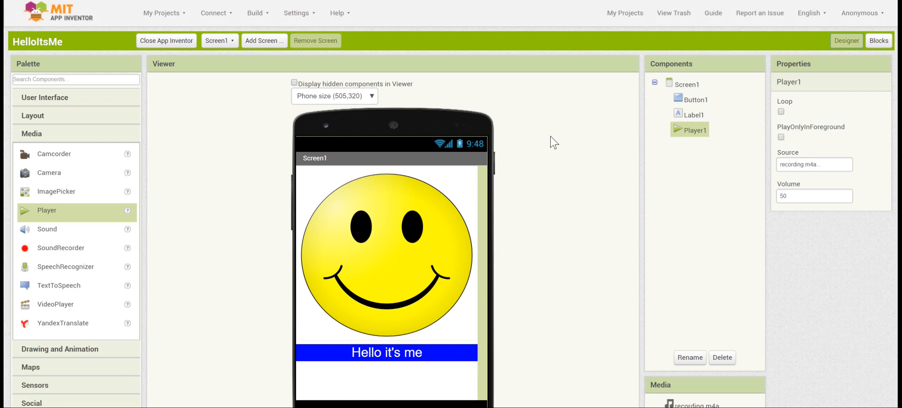
pyautogui.moveTo(573, 134)
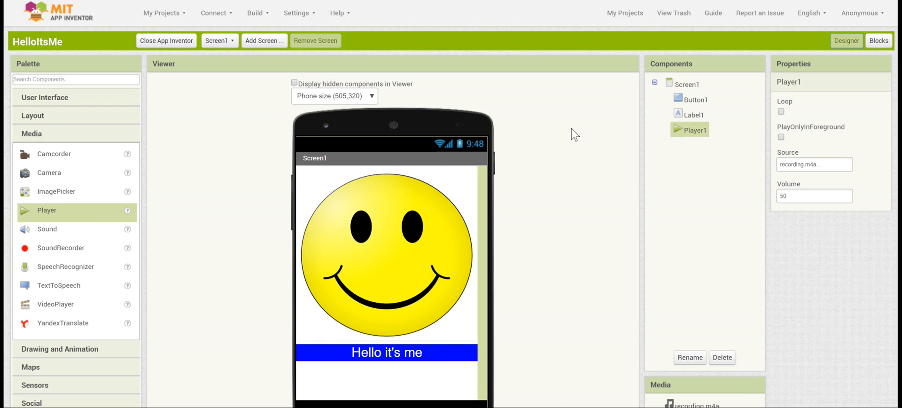
pyautogui.moveTo(572, 125)
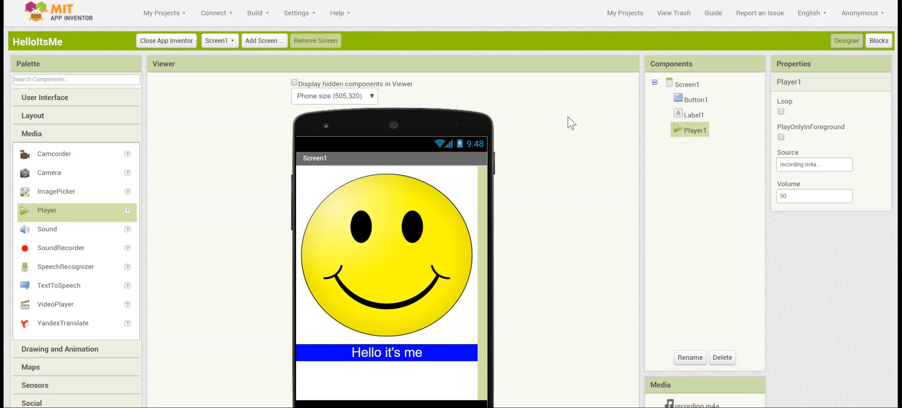